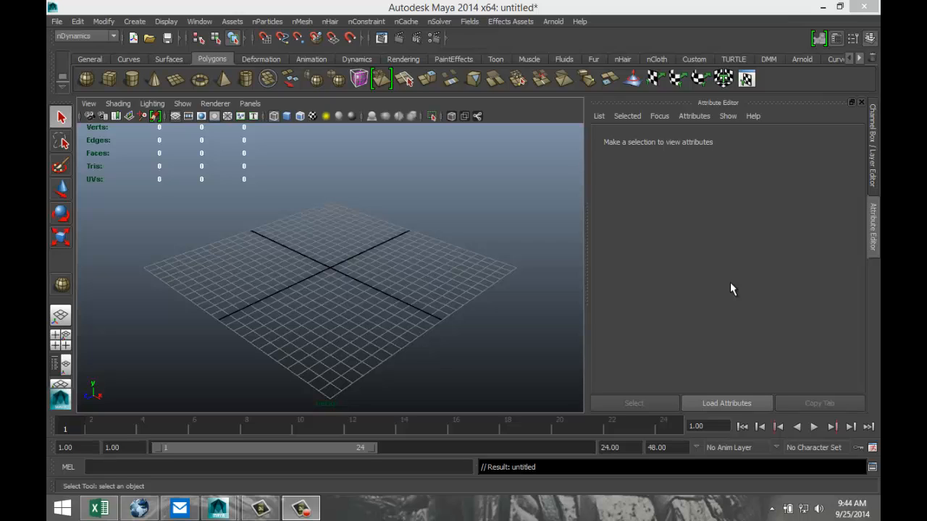
mouse_move(427, 270)
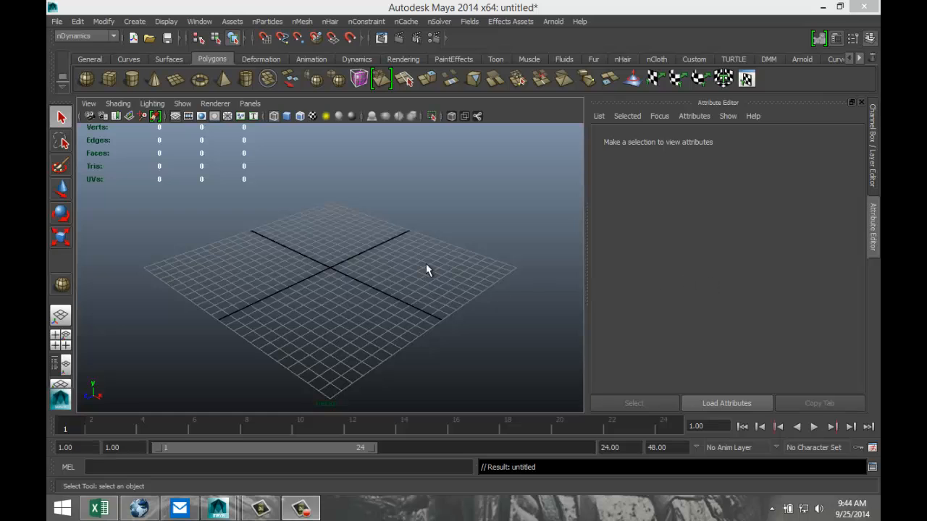
Draw a shallow polygon cube on the grid and show it shaded
drag(427, 271, 397, 292)
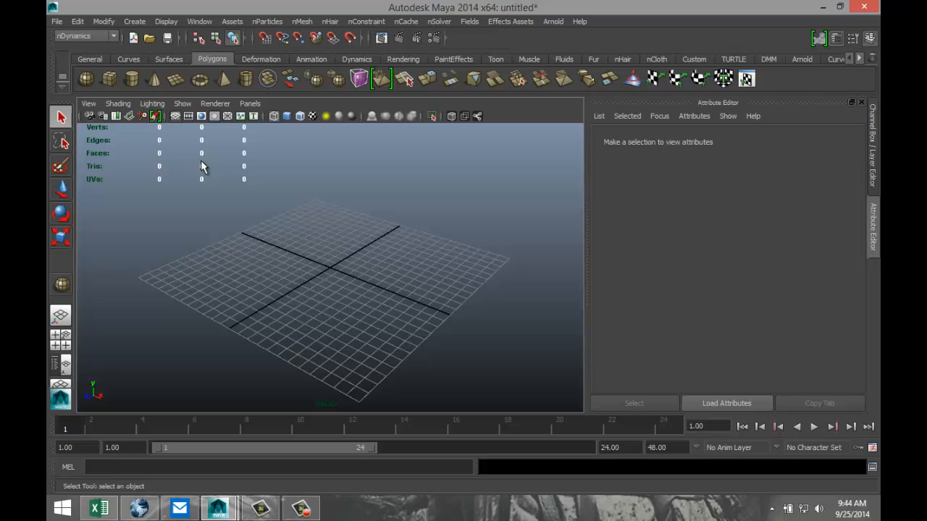
mouse_move(110, 78)
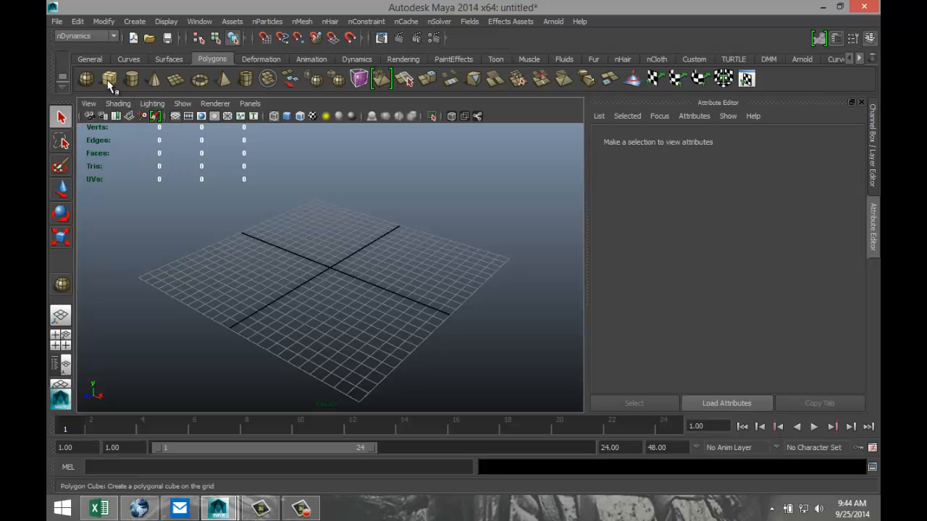
mouse_move(110, 78)
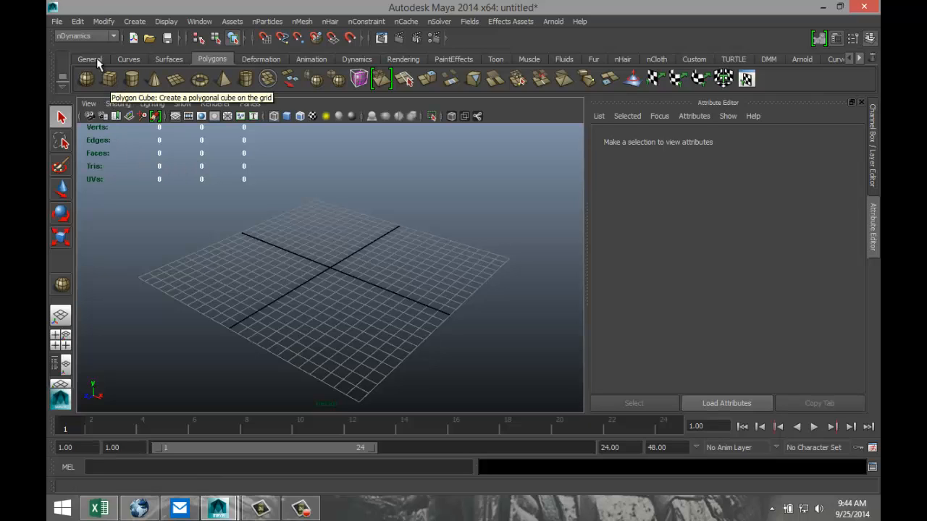
click(84, 36)
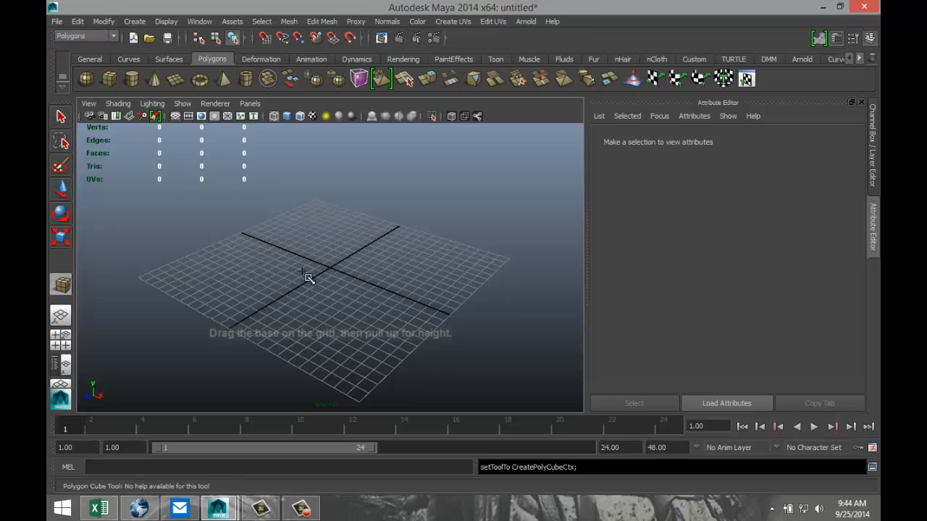
drag(307, 278, 466, 263)
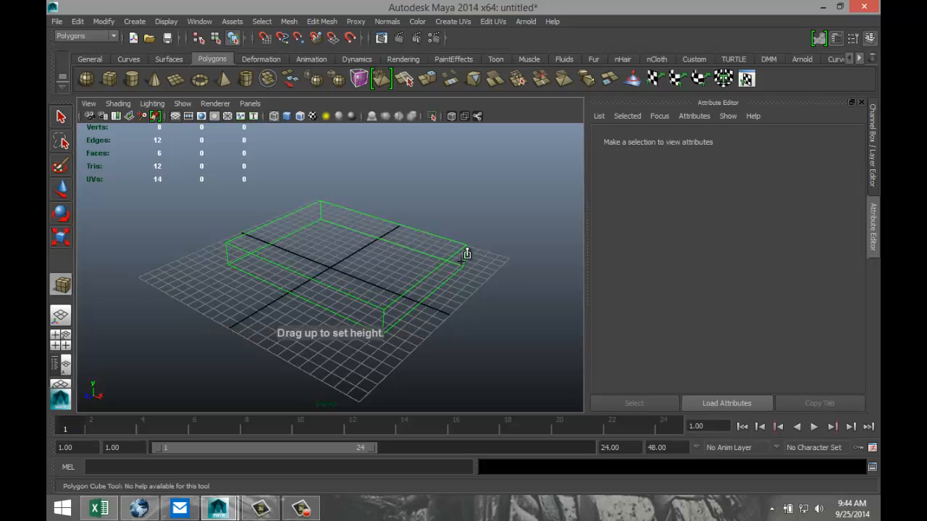
drag(467, 254, 467, 239)
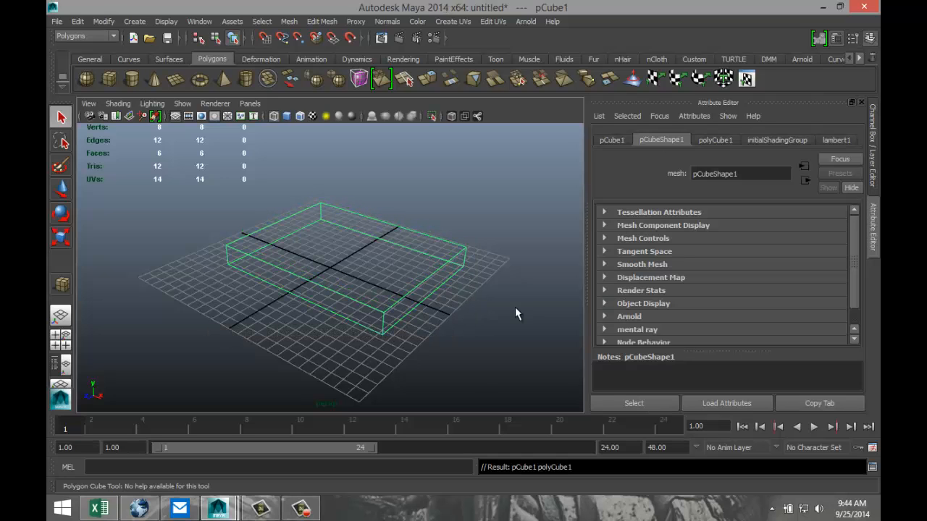
key(5)
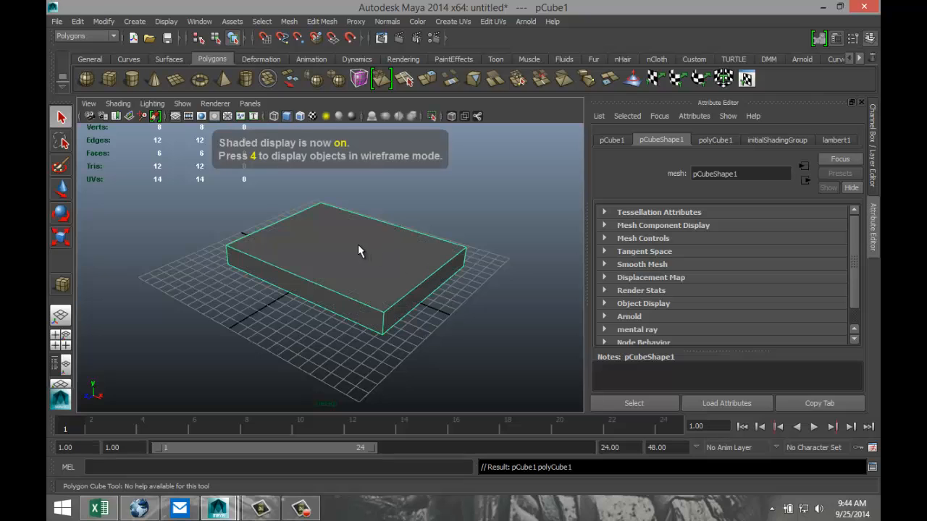
Remove the box's top face so it becomes an open tray
right_click(359, 249)
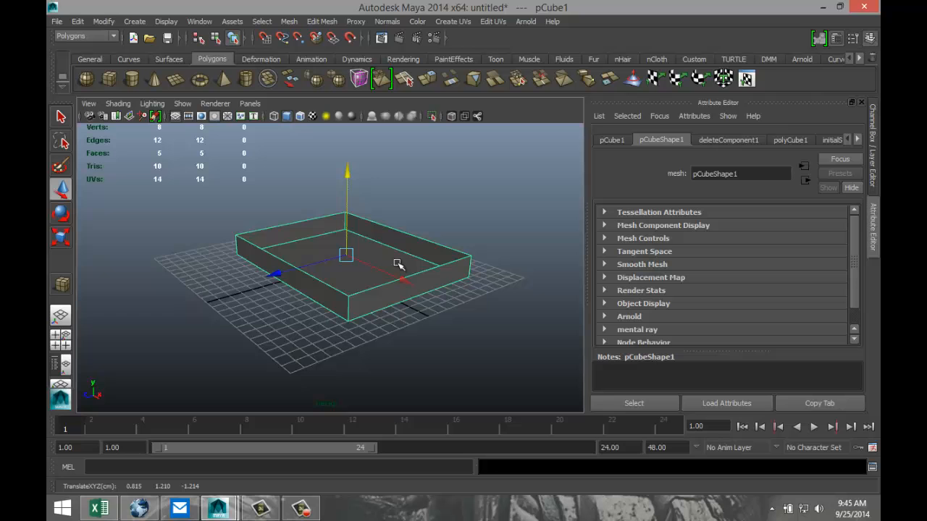
drag(399, 264, 393, 345)
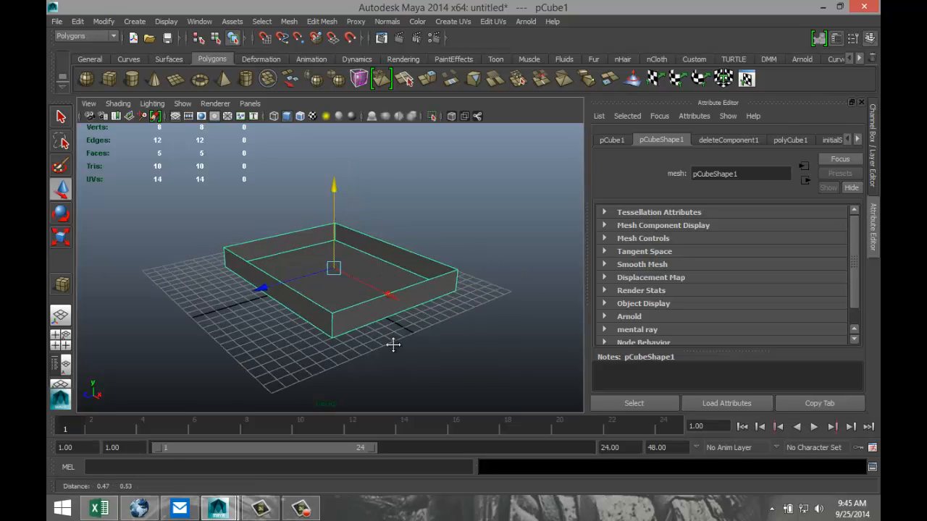
drag(394, 345, 440, 349)
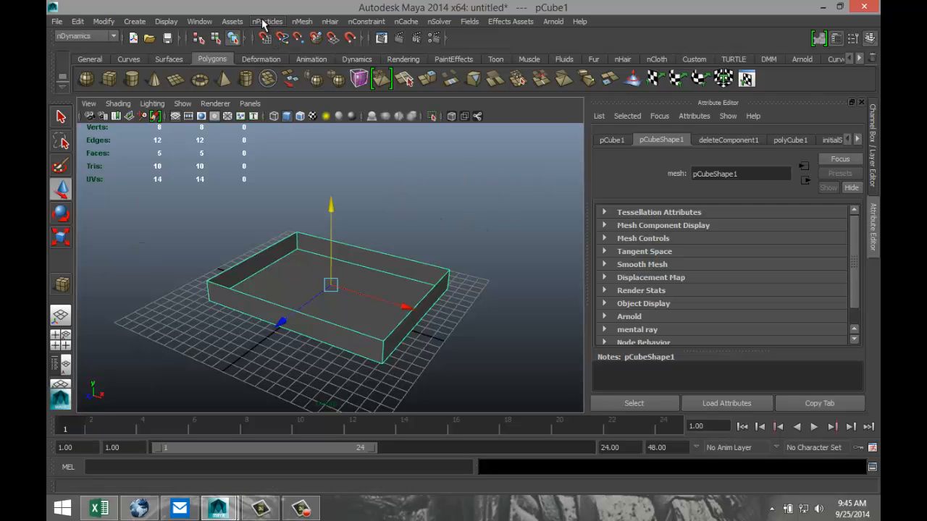
Set the nParticle creation type to Balls from the nParticles menu
click(266, 22)
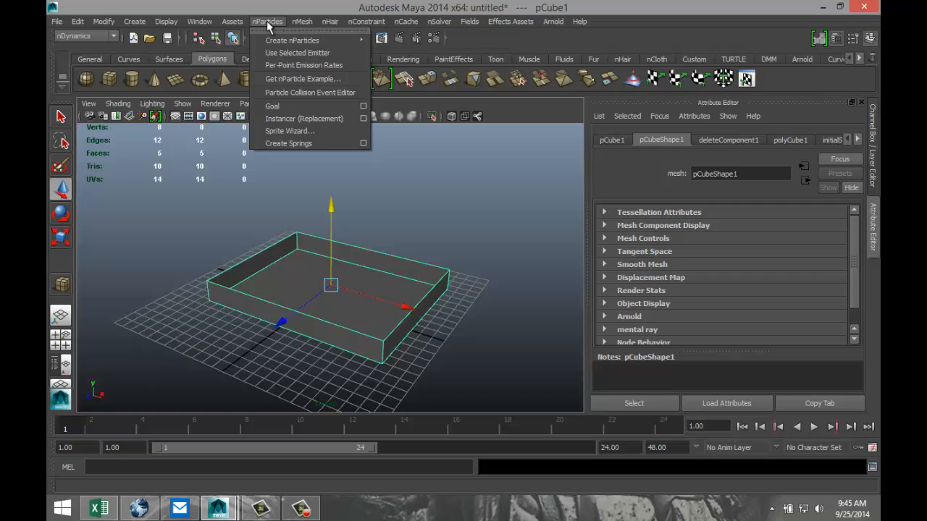
mouse_move(268, 29)
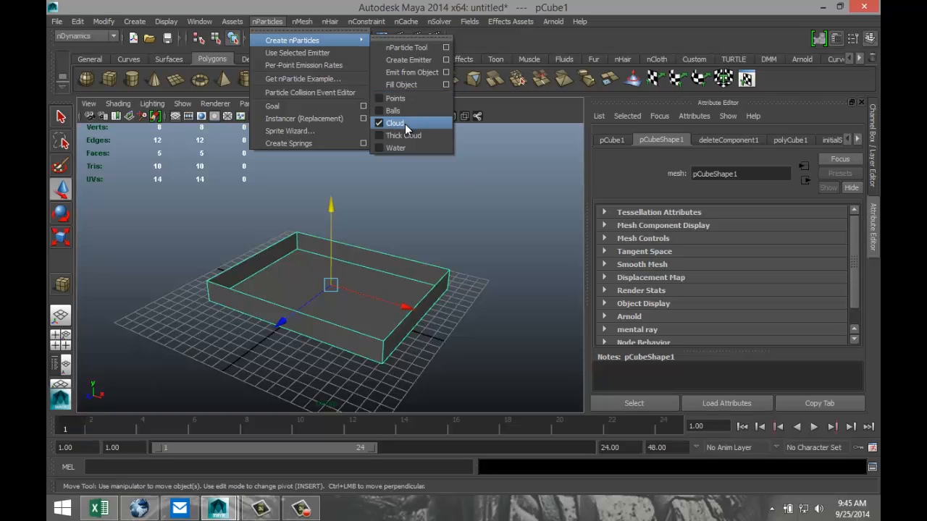
mouse_move(403, 136)
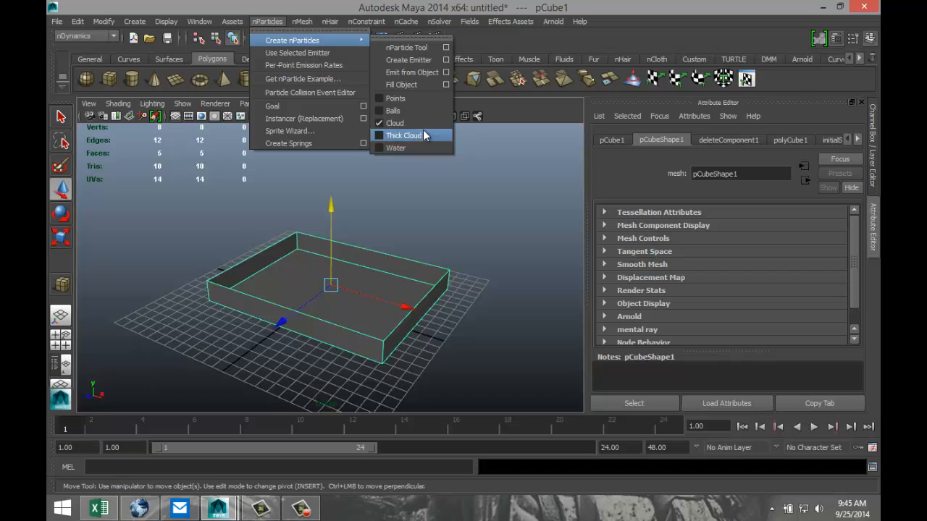
mouse_move(396, 148)
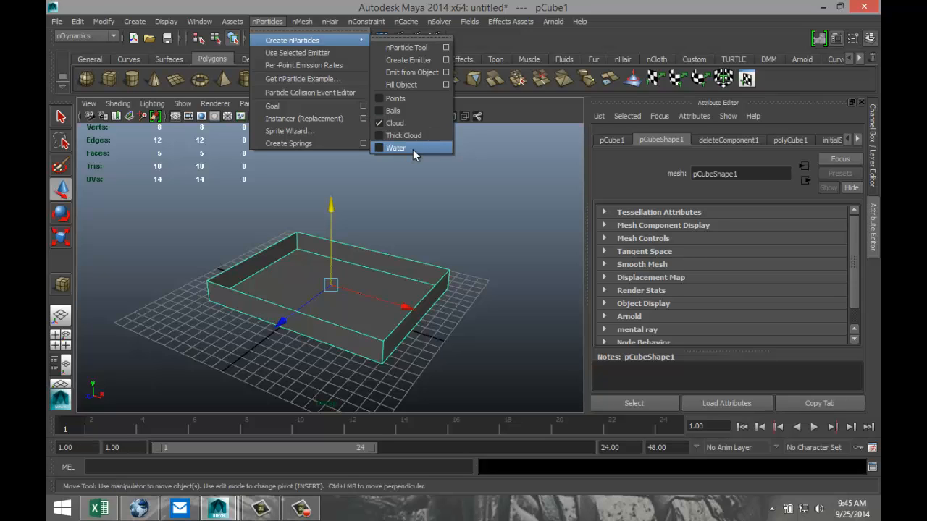
mouse_move(394, 110)
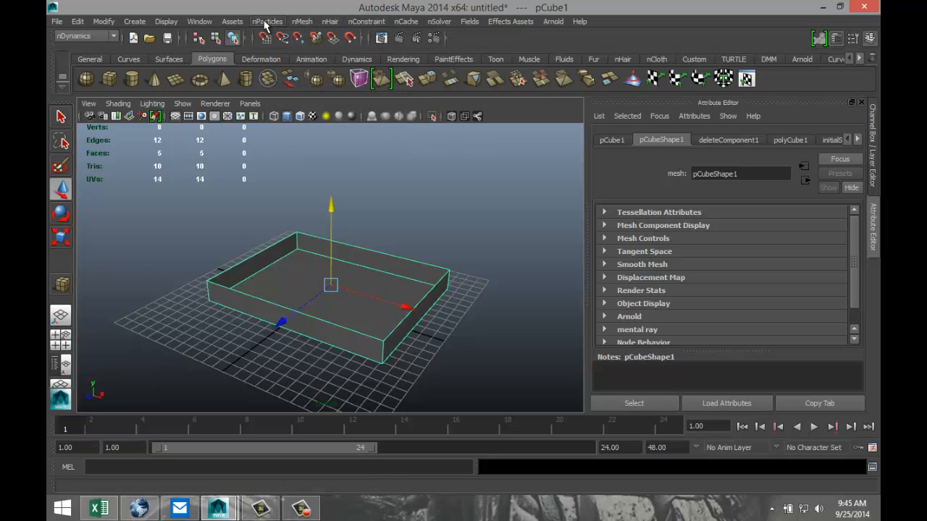
click(267, 21)
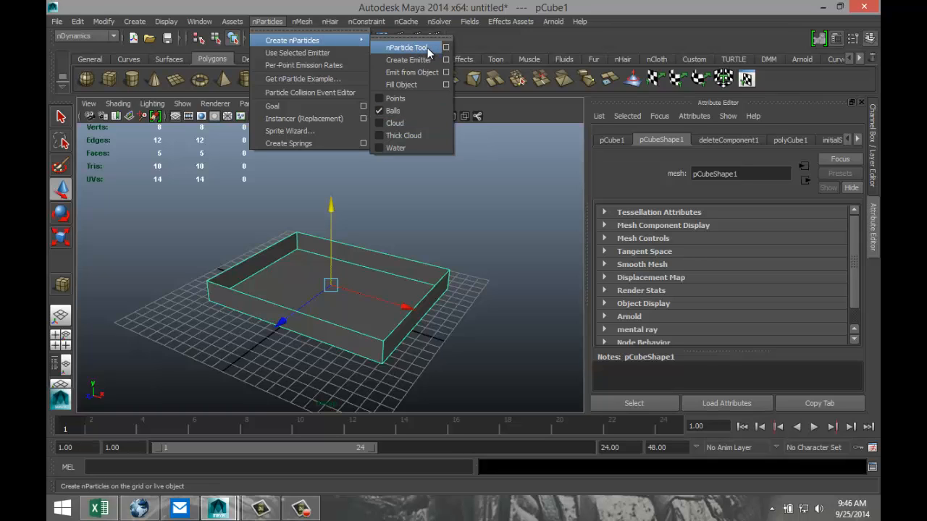
mouse_move(408, 60)
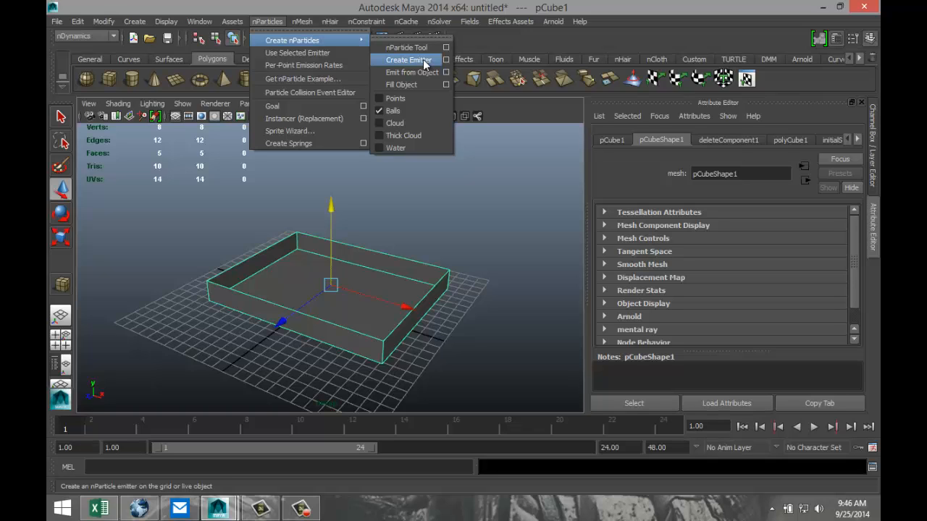
mouse_move(426, 65)
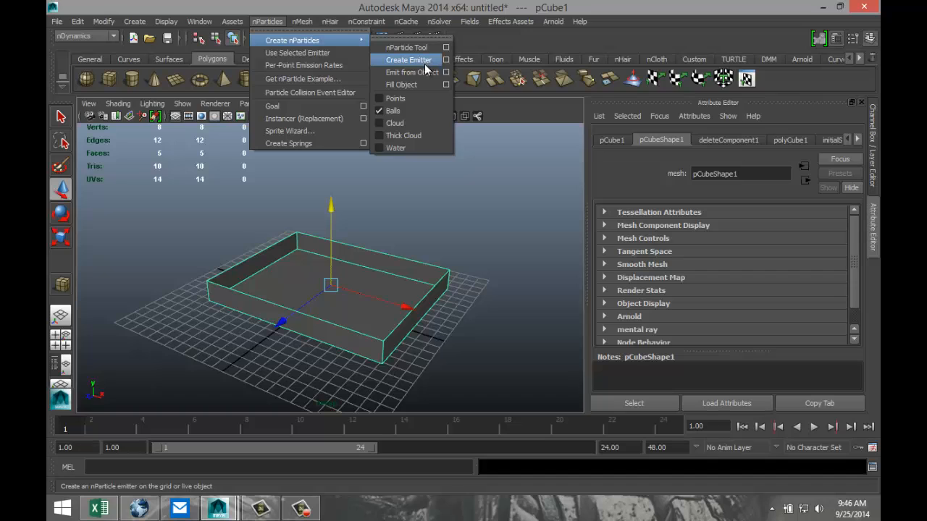
mouse_move(411, 73)
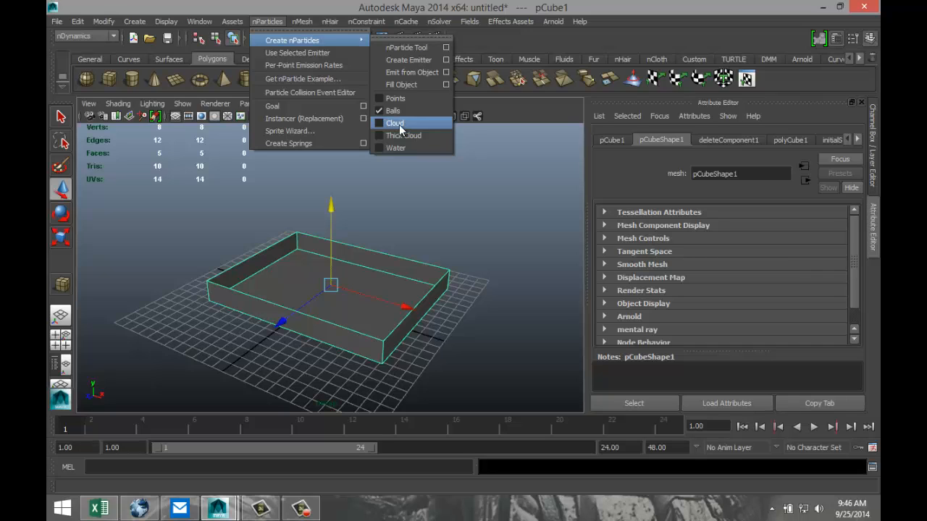
mouse_move(412, 73)
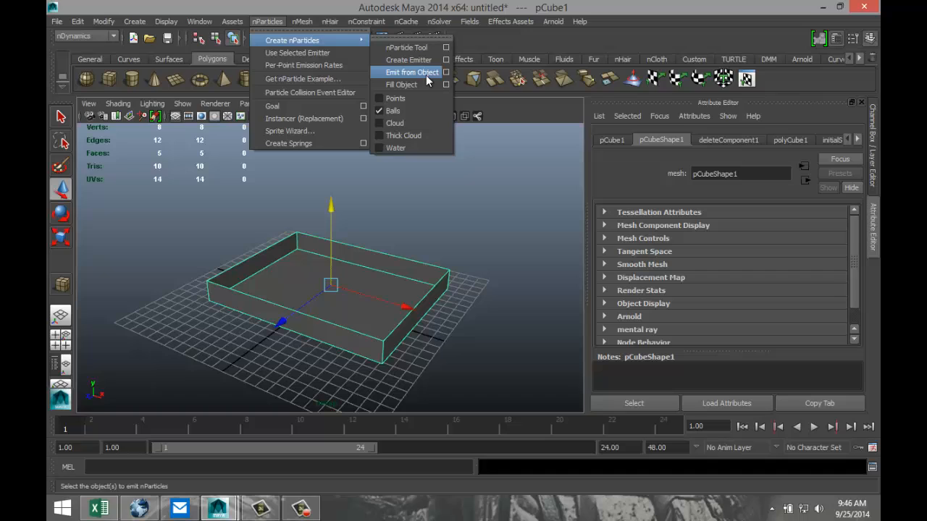
mouse_move(413, 84)
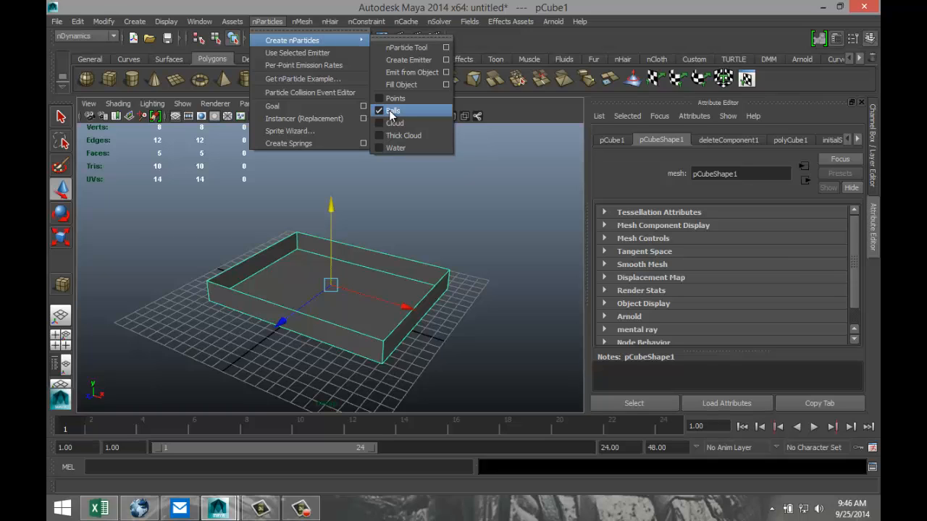
mouse_move(409, 60)
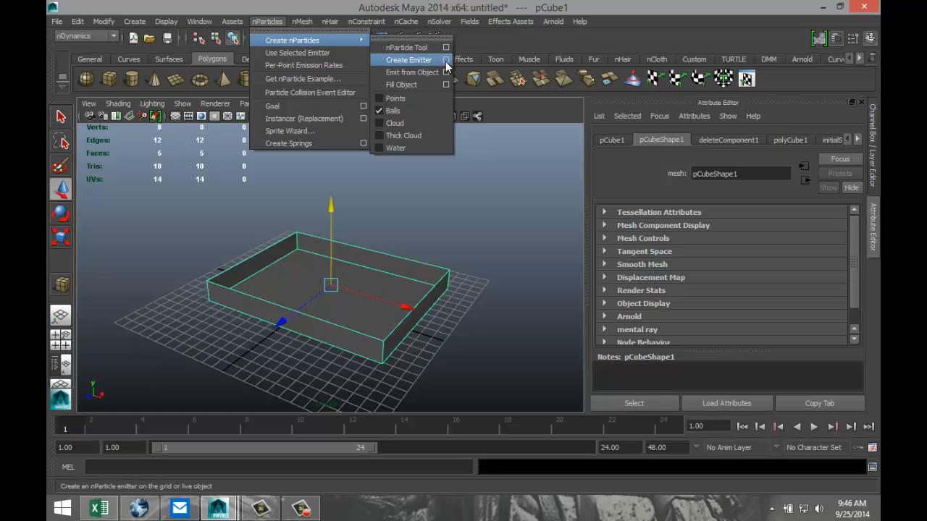
Bring up Emitter Options (Create) with an omni emitter at rate 100
click(446, 60)
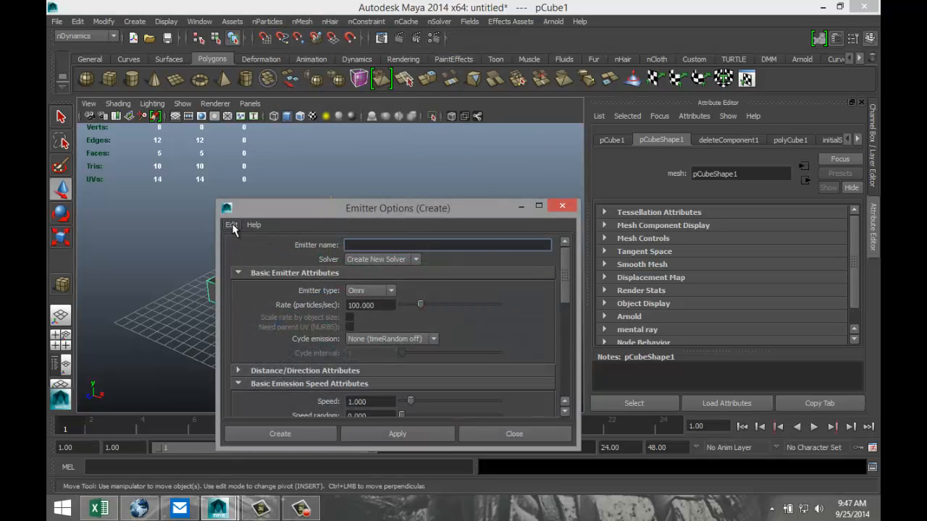
click(232, 224)
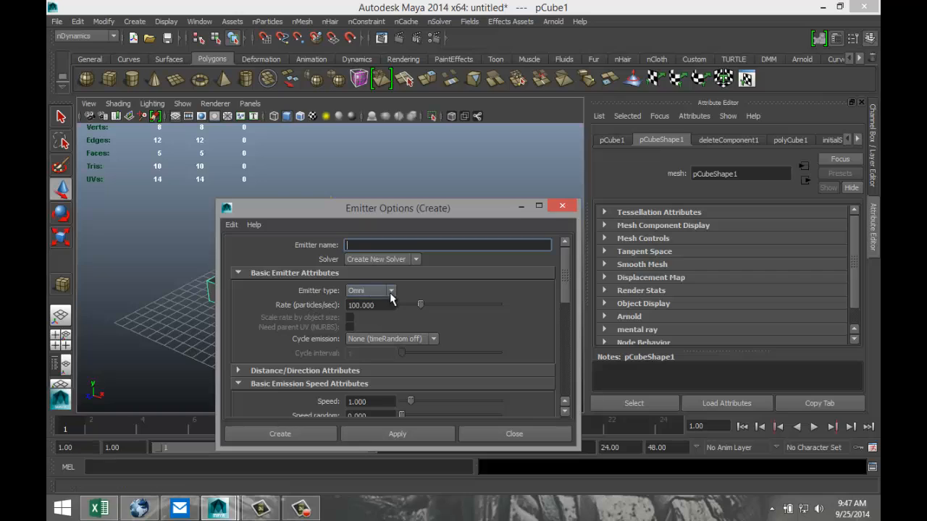
click(391, 290)
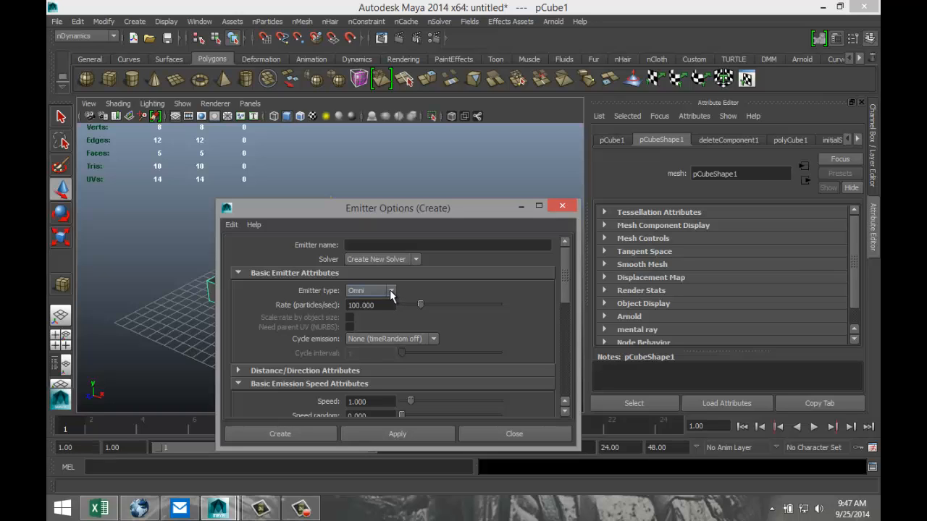
click(391, 289)
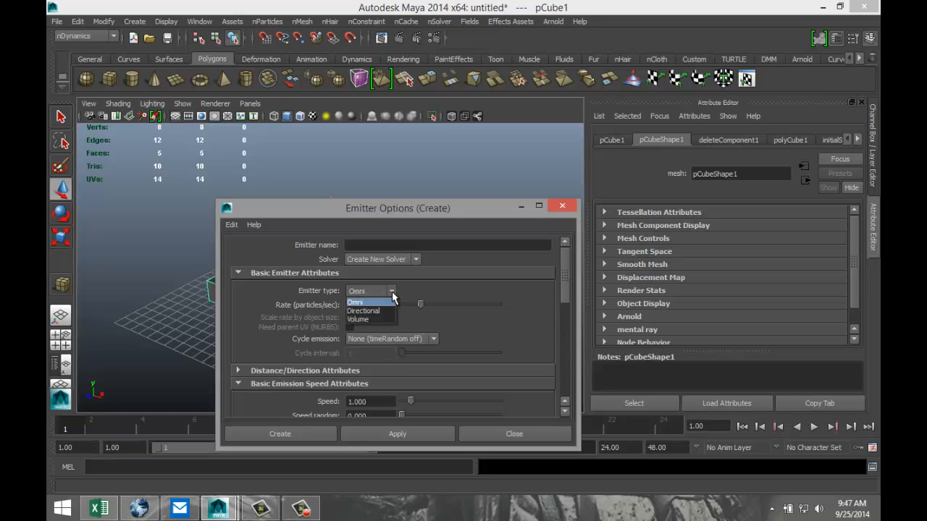
mouse_move(358, 320)
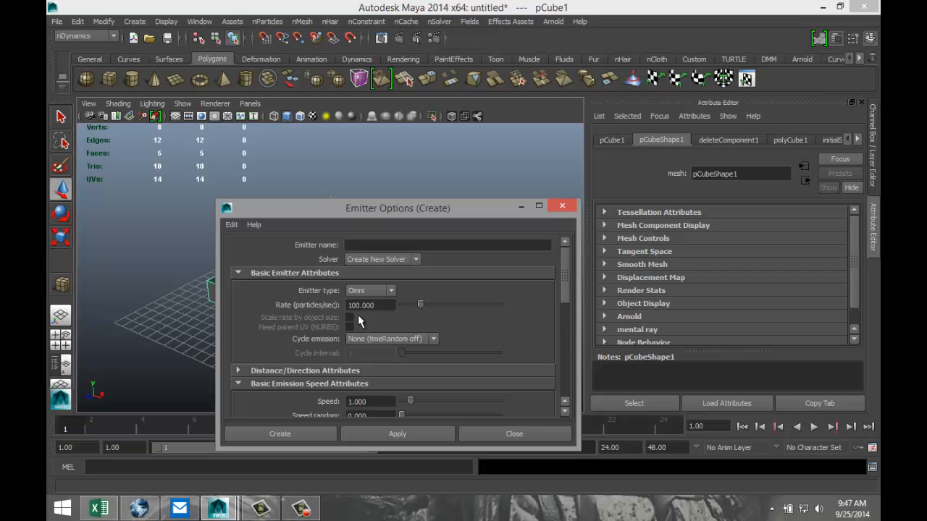
mouse_move(384, 304)
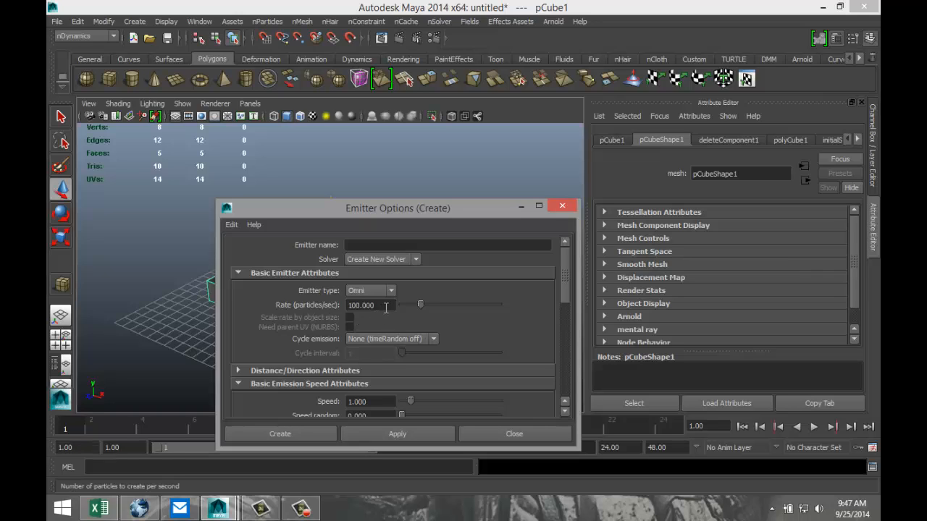
mouse_move(388, 304)
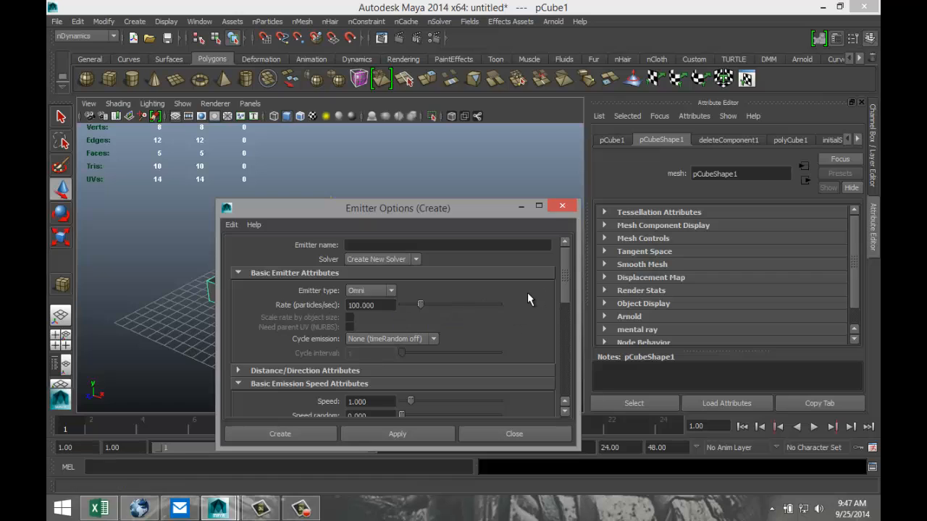
scroll(down, 3)
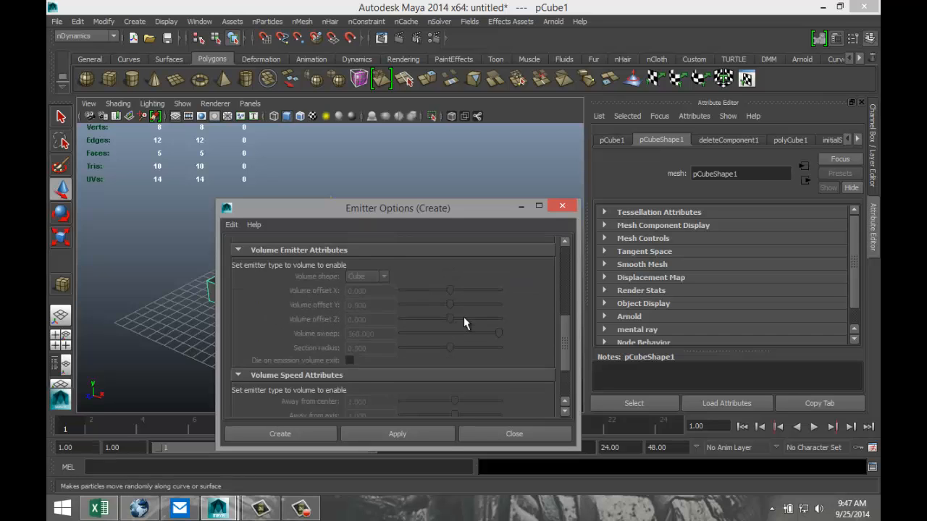
Create the omni emitter with its nucleus solver above the open box
click(279, 435)
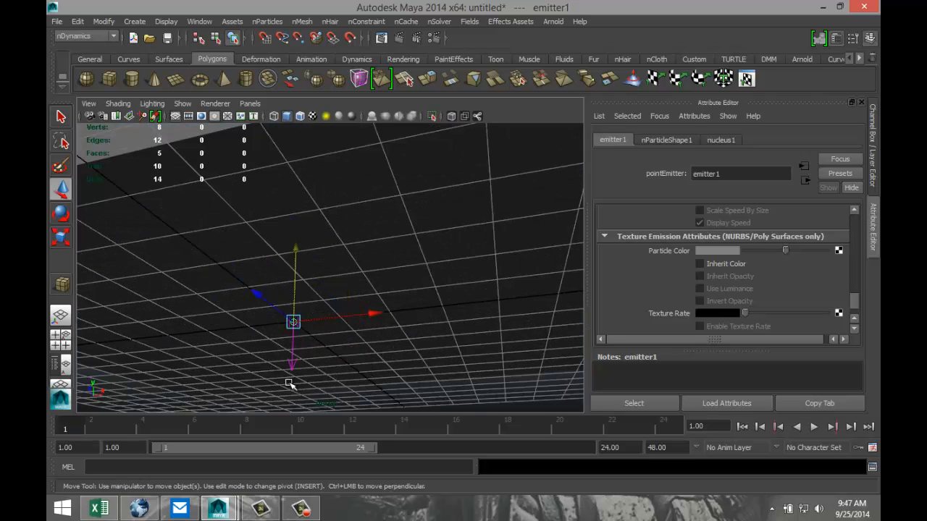
click(719, 139)
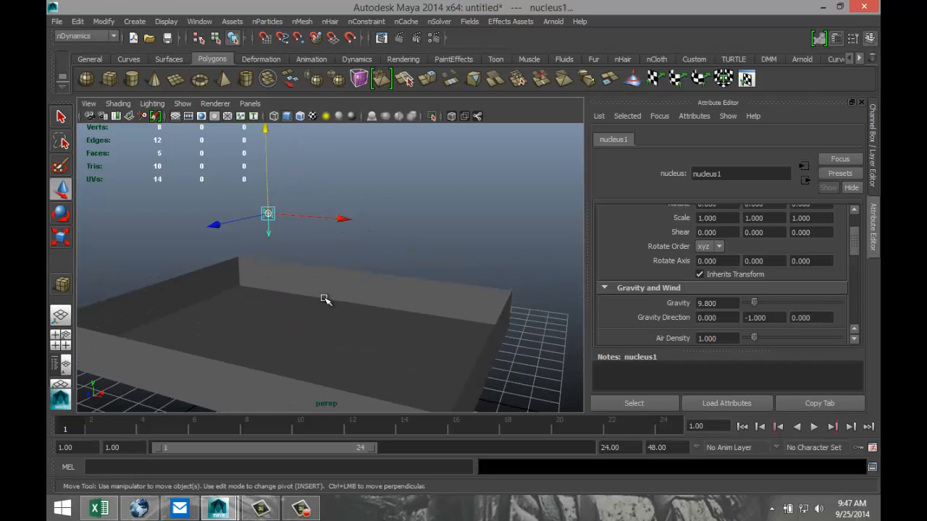
drag(324, 298, 231, 333)
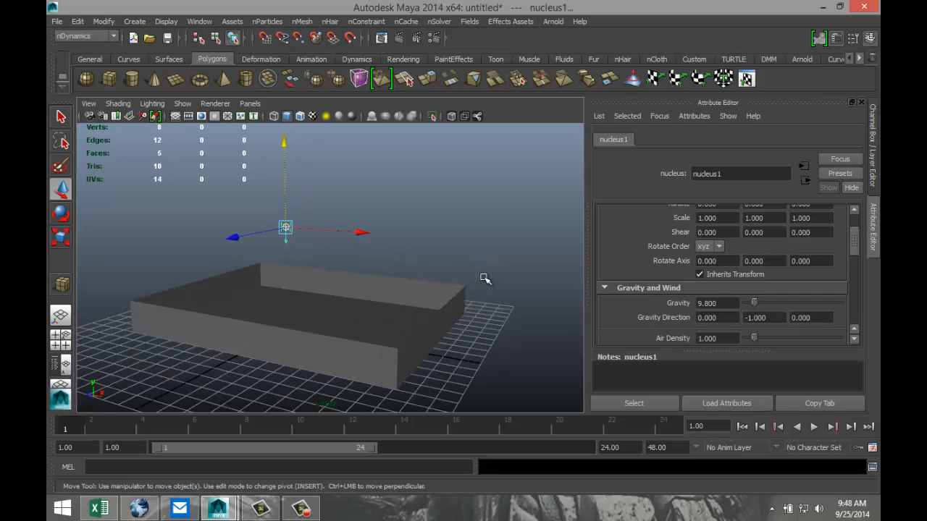
mouse_move(475, 247)
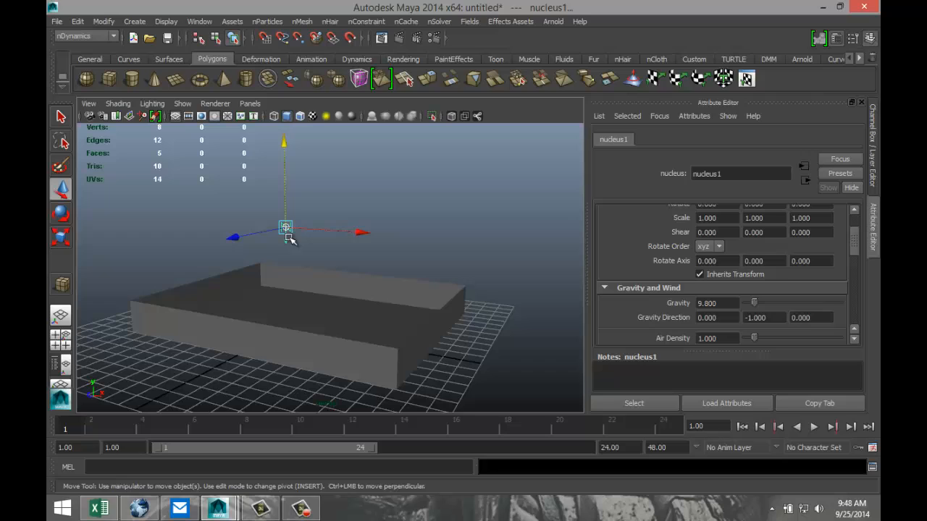
mouse_move(288, 353)
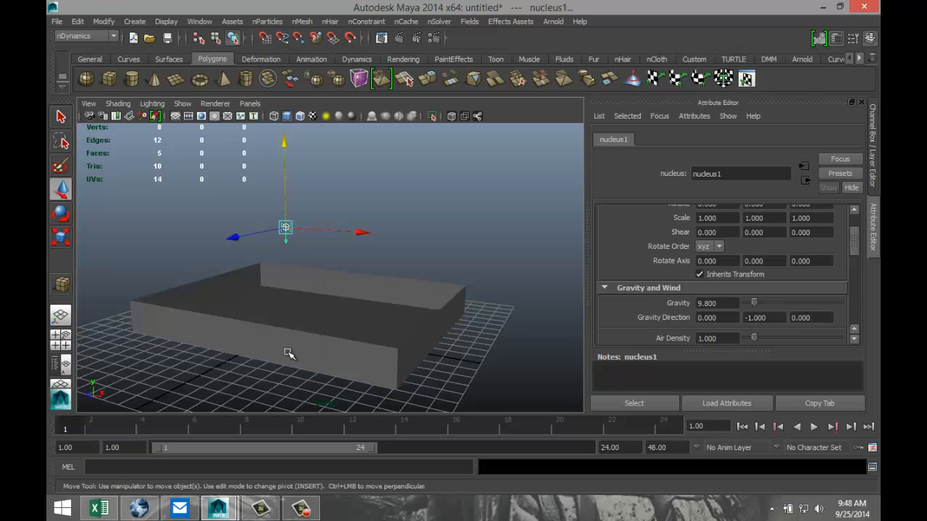
click(814, 425)
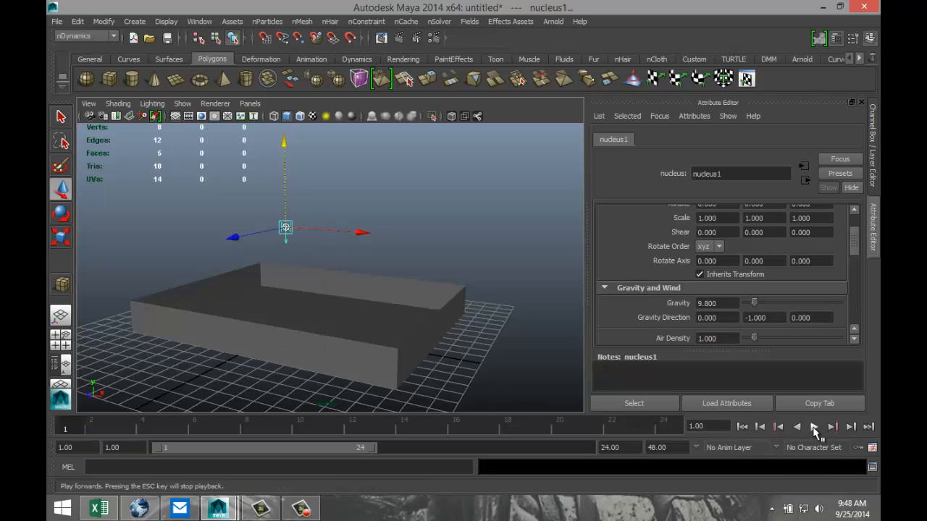
click(814, 425)
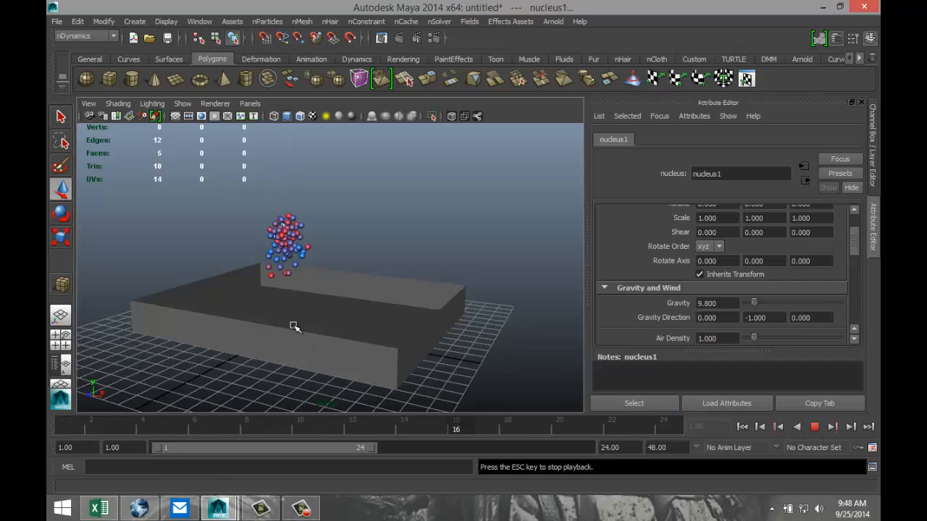
mouse_move(288, 318)
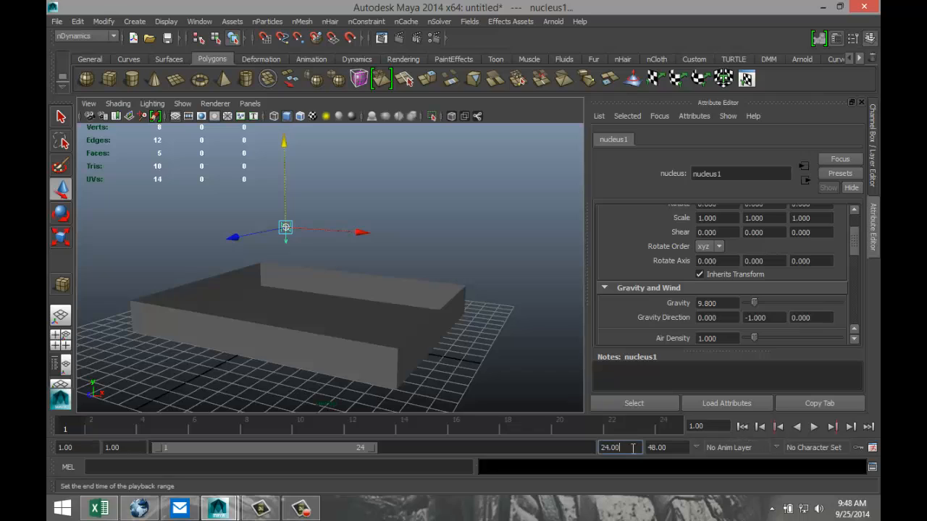
Extend the playback range to frame 1000 and run the simulation
text(1000)
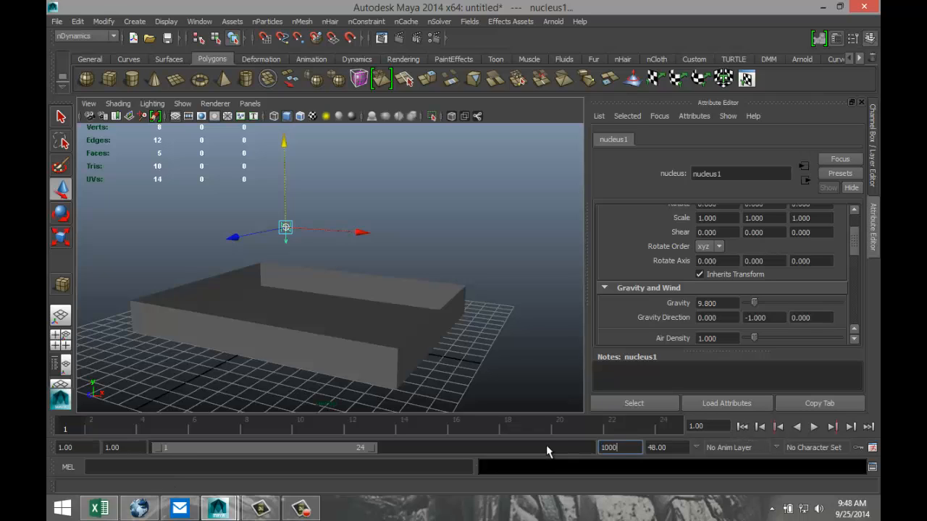
click(796, 426)
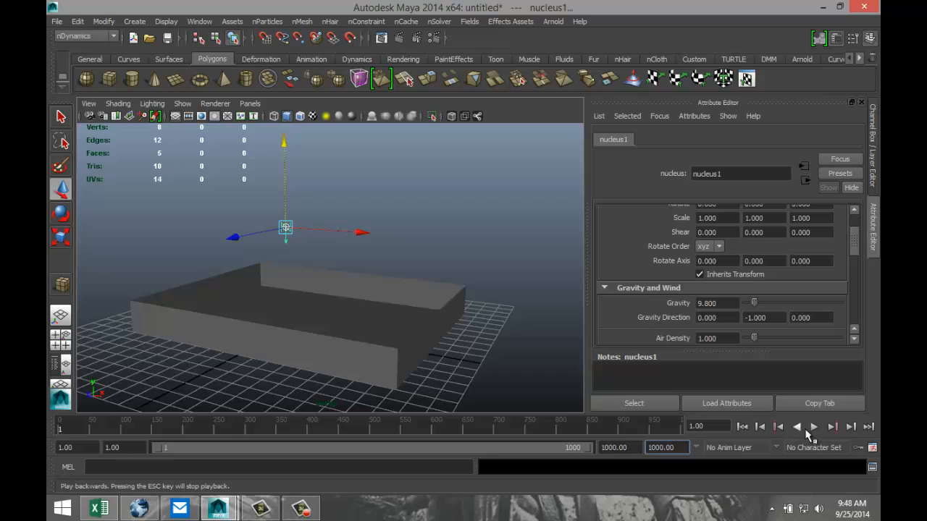
click(814, 426)
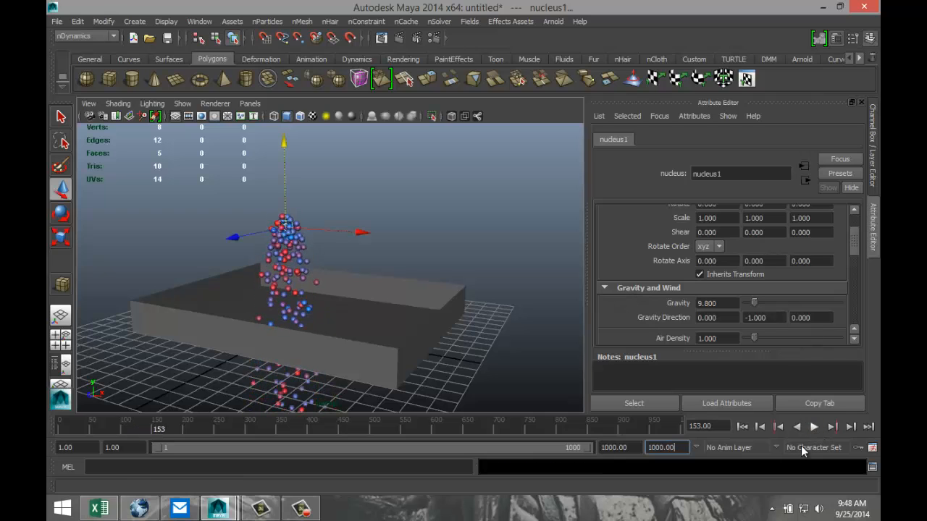
click(742, 425)
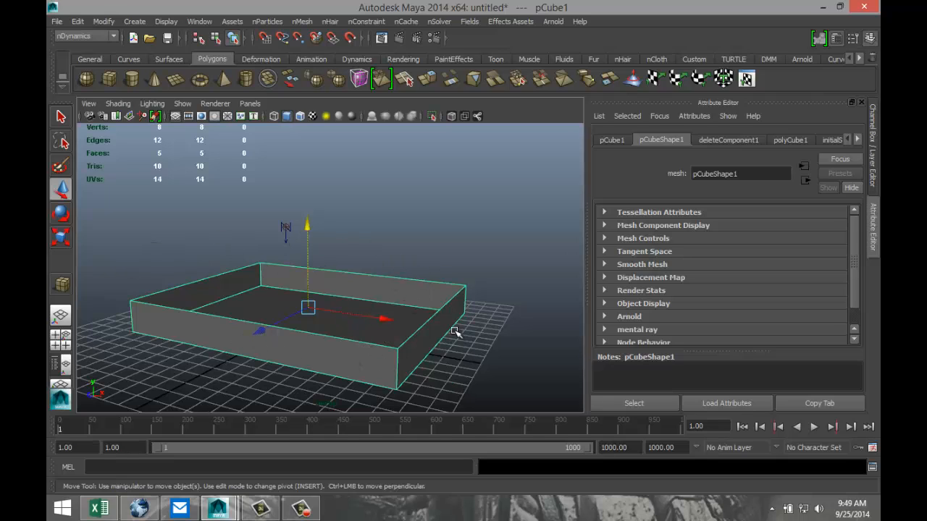
mouse_move(475, 249)
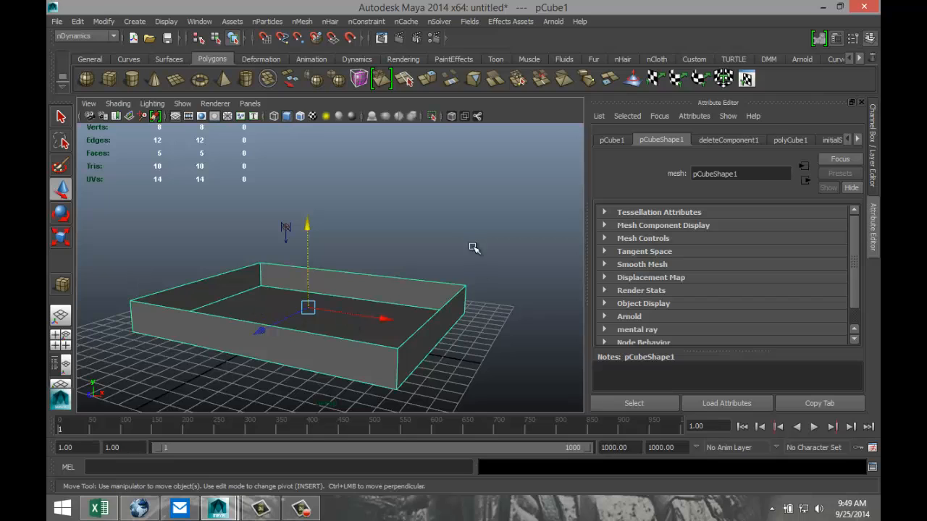
Turn pCube1 into a passive nRigid collider via nMesh
click(301, 22)
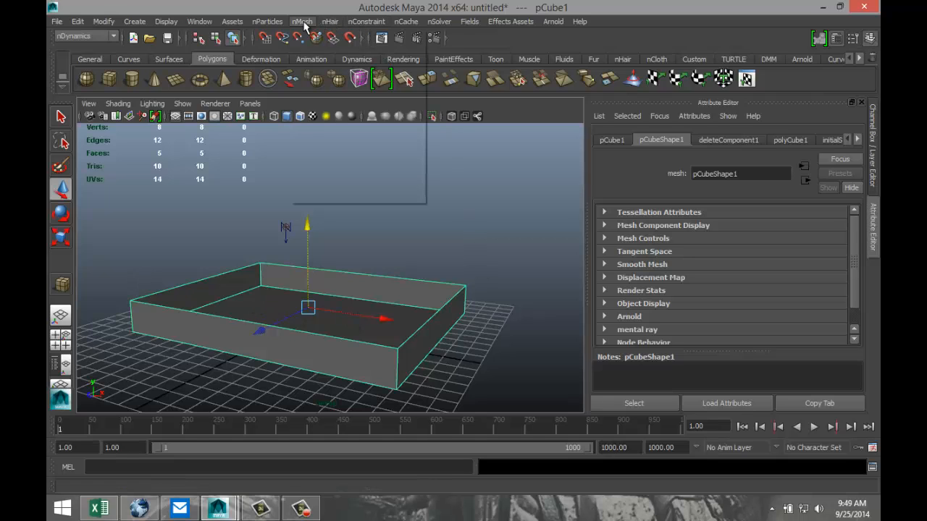
click(301, 22)
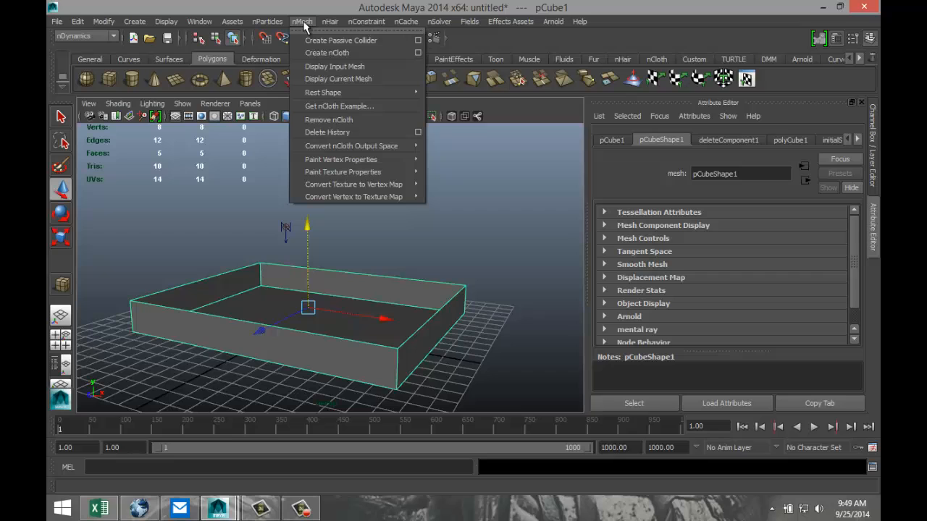
mouse_move(340, 40)
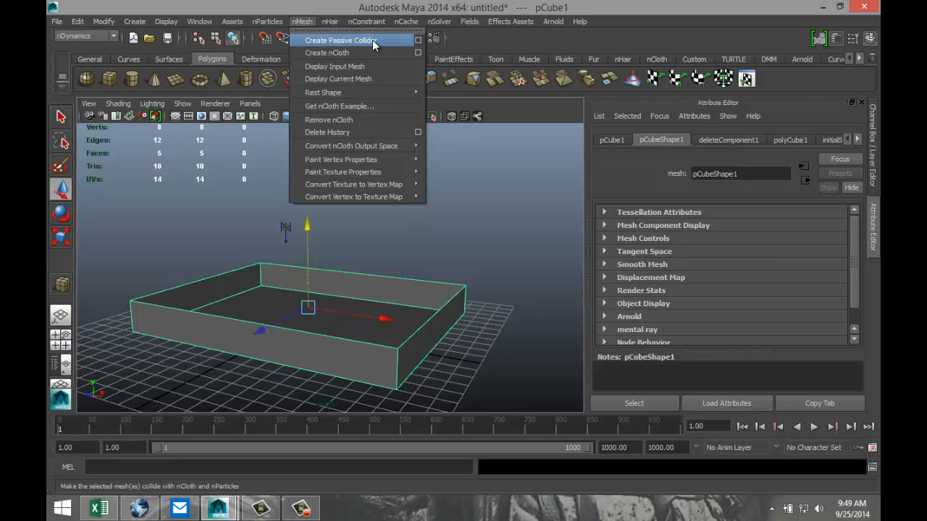
click(340, 40)
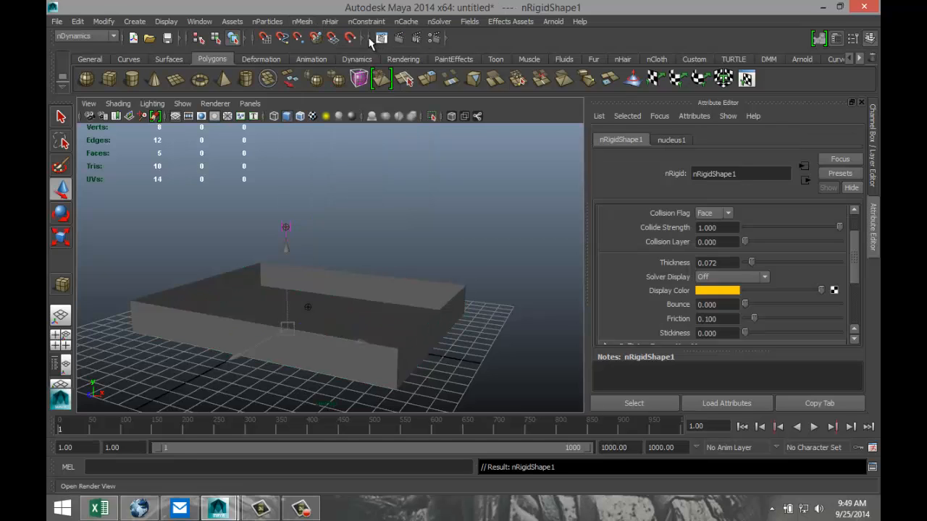
click(760, 426)
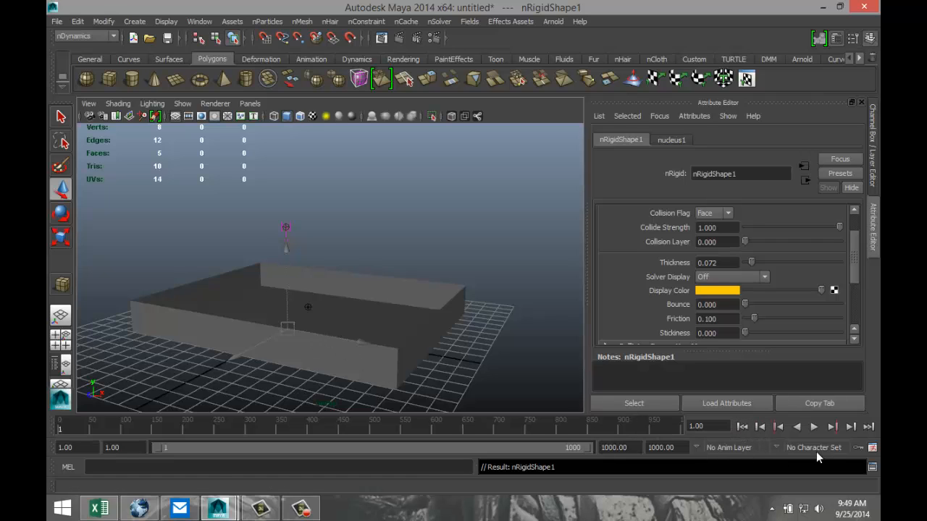
click(814, 426)
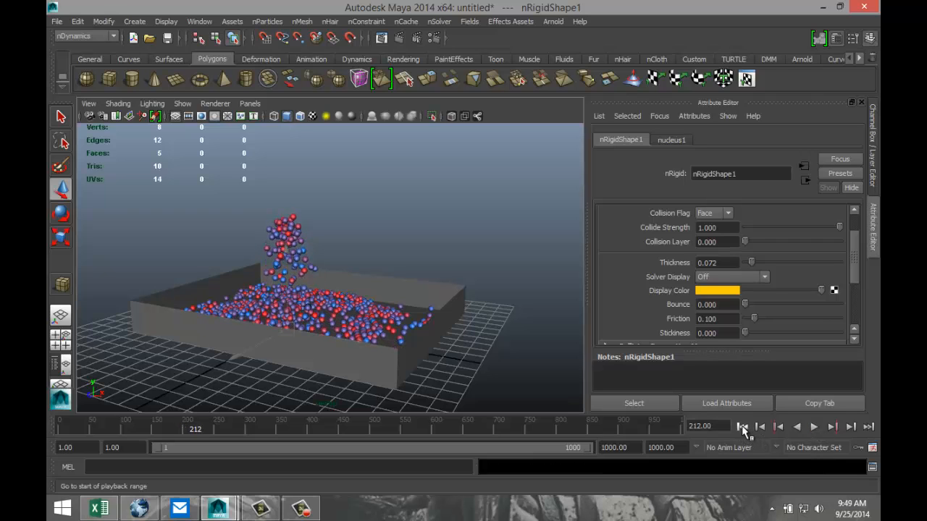
click(743, 426)
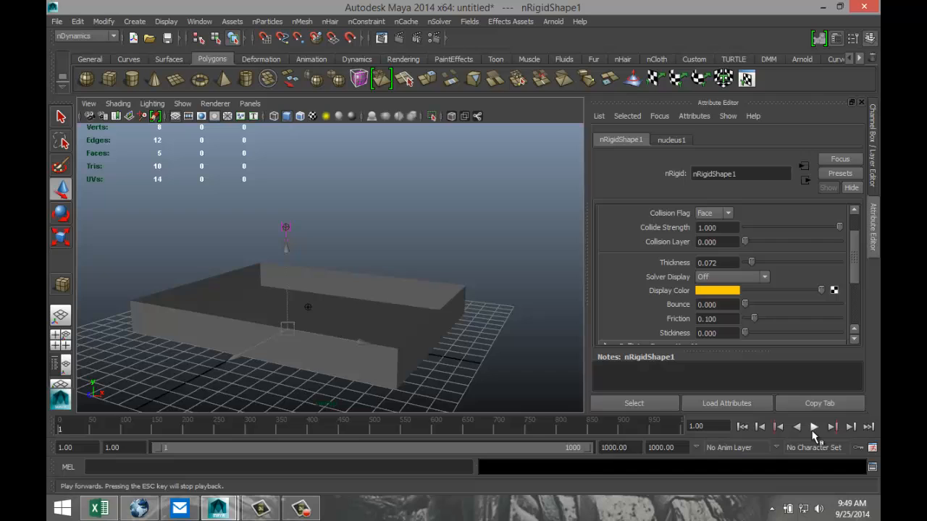
click(814, 425)
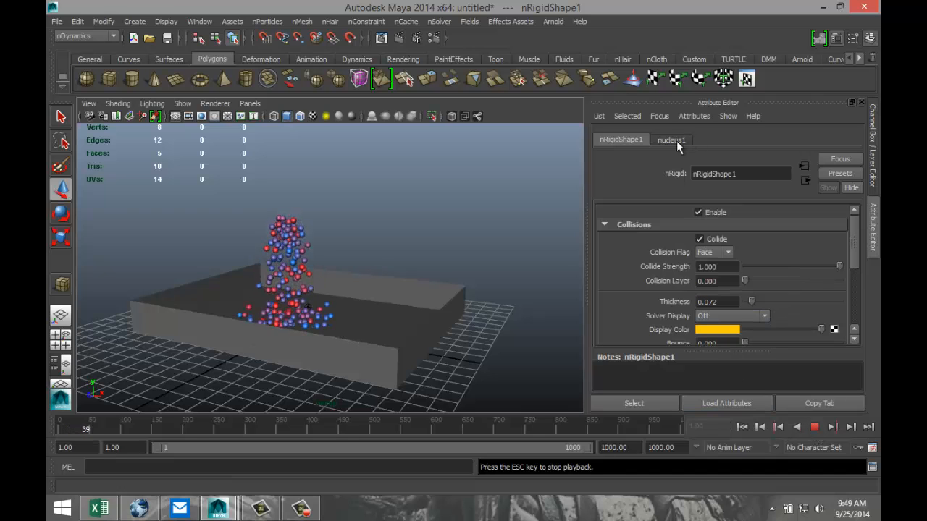
Scrub the nucleus1 gravity through test values and settle it at 8.276 pointing down
click(670, 139)
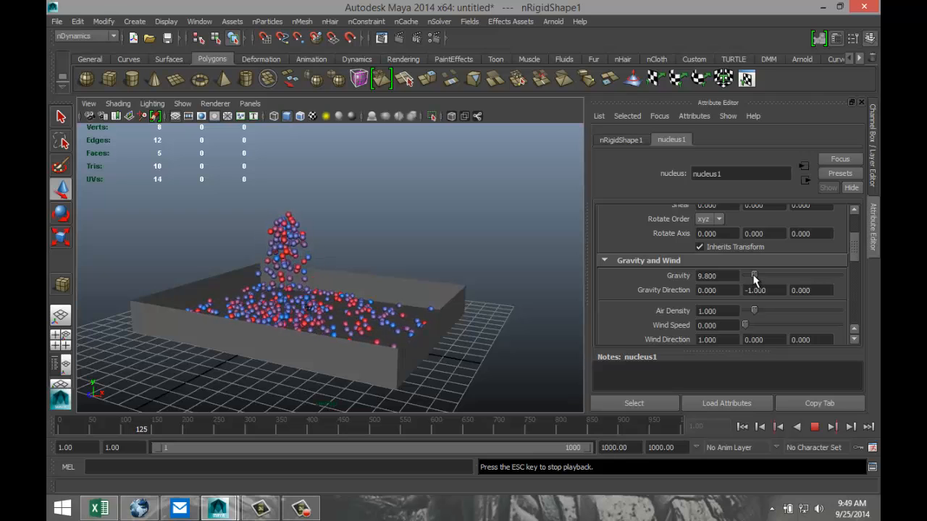
drag(753, 275, 750, 275)
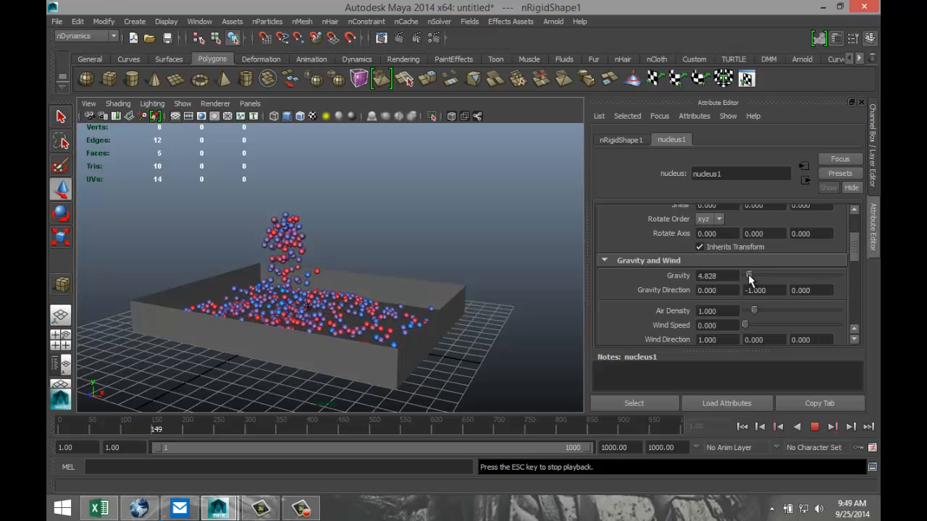
drag(750, 275, 744, 275)
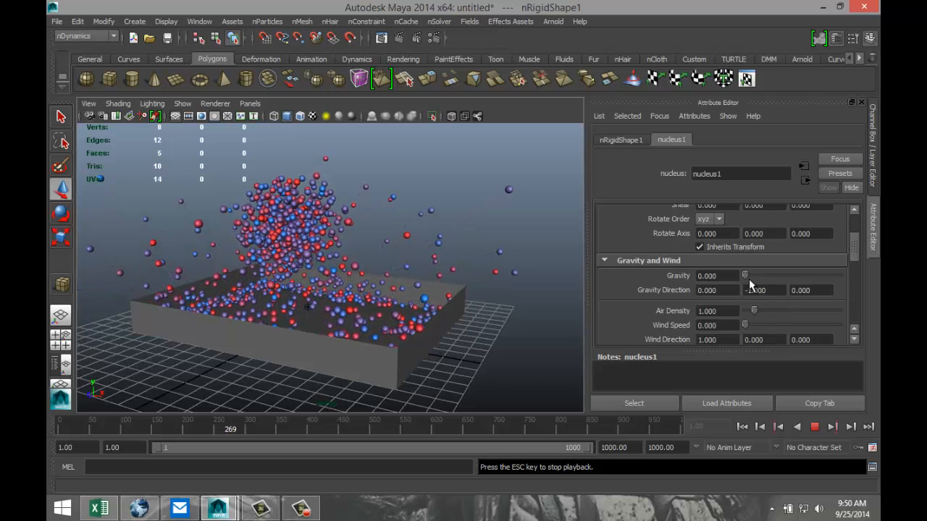
drag(744, 276, 762, 275)
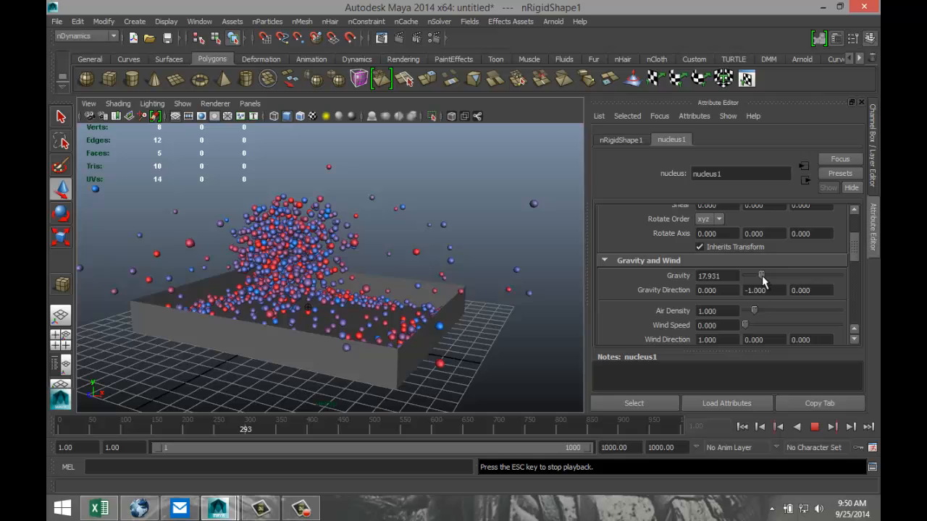
drag(779, 276, 742, 275)
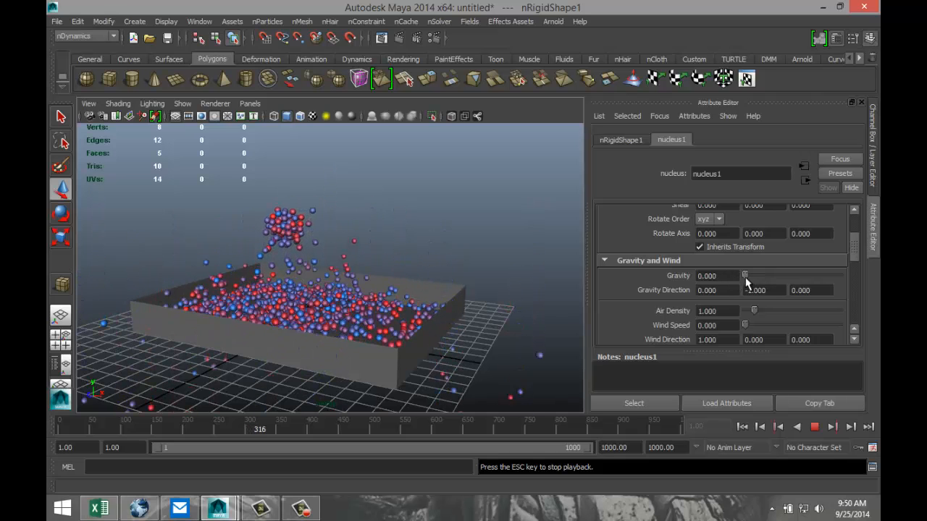
drag(746, 275, 789, 275)
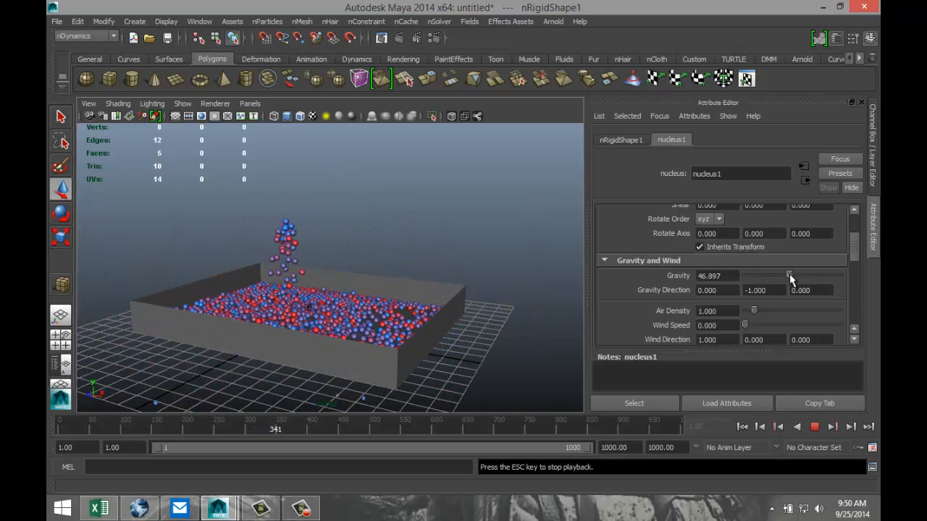
drag(789, 278, 816, 278)
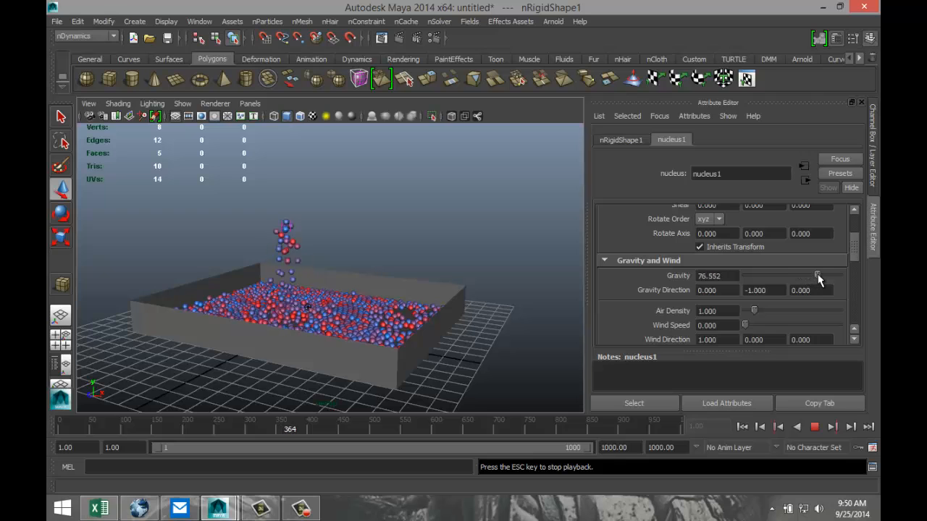
drag(818, 278, 750, 278)
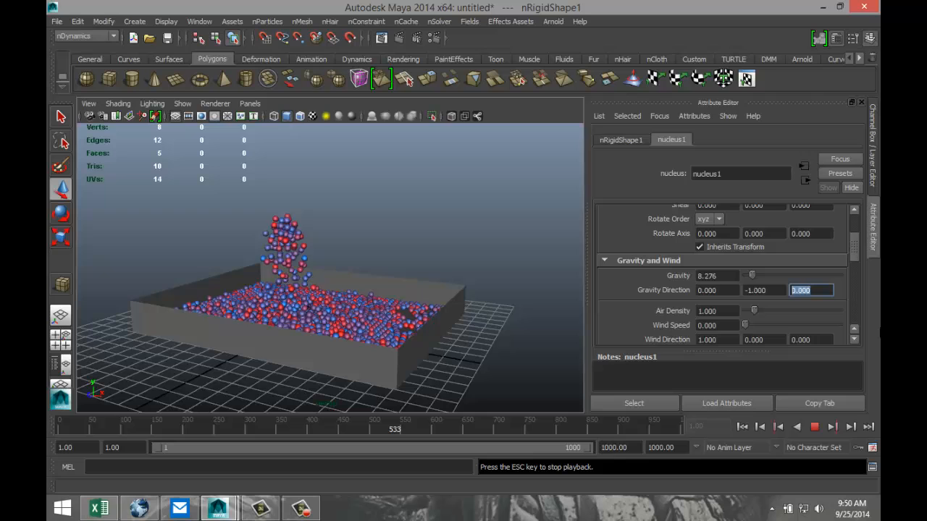
text(5)
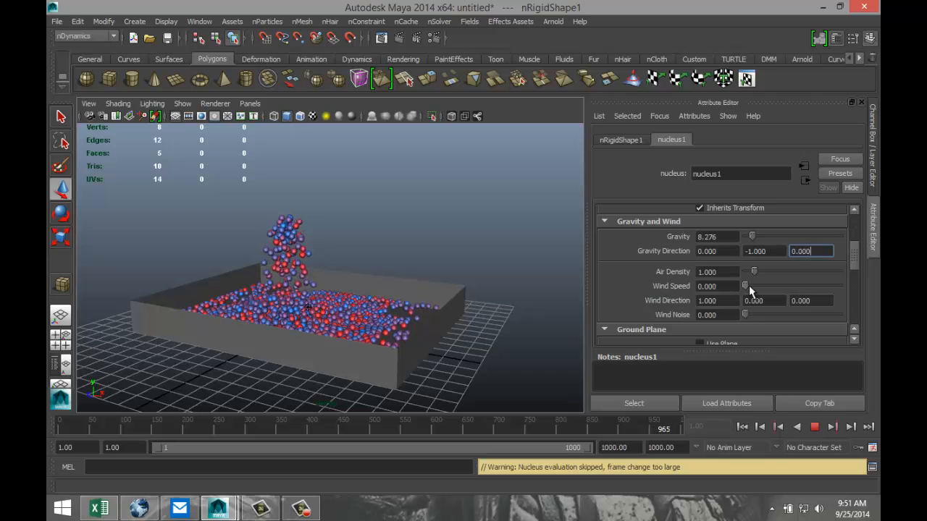
Test nucleus wind speeds and settle on about 2.4 along the X direction
drag(745, 287, 790, 286)
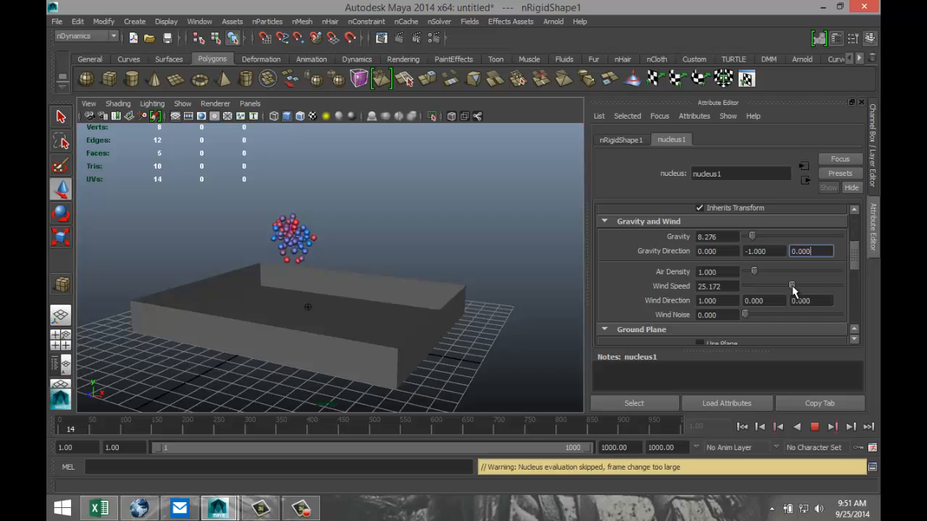
click(831, 426)
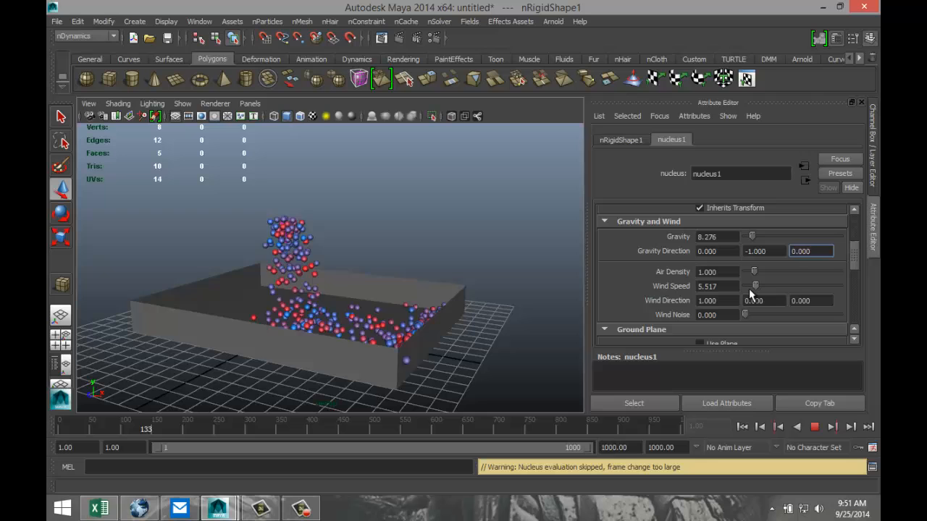
drag(753, 285, 794, 285)
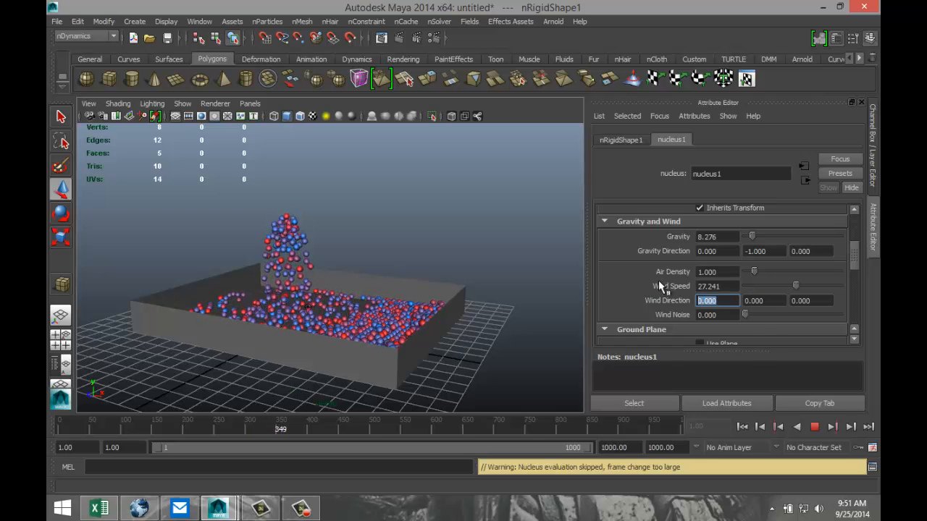
text(2.000)
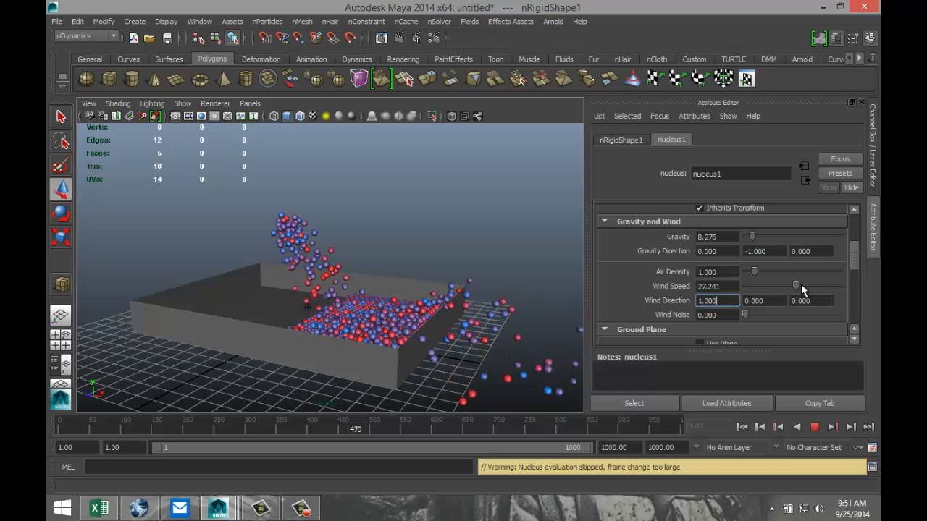
drag(796, 285, 762, 285)
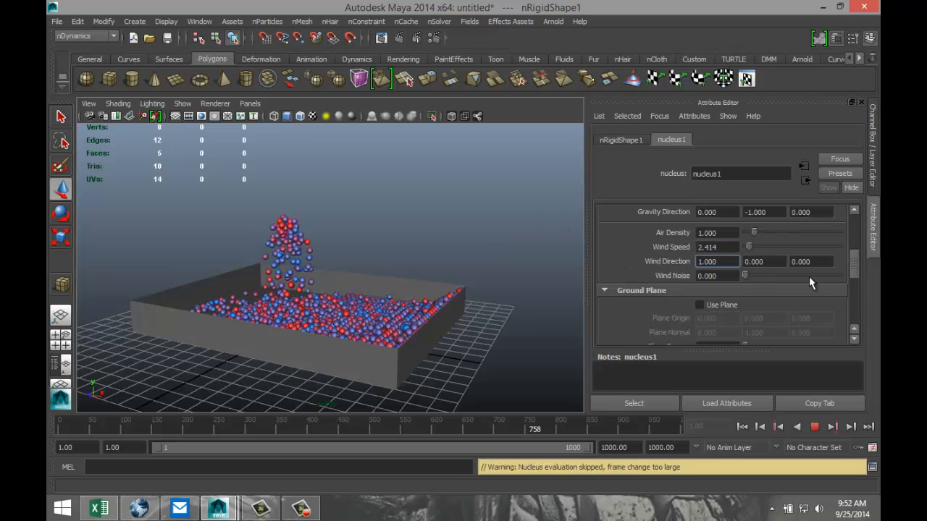
scroll(down, 3)
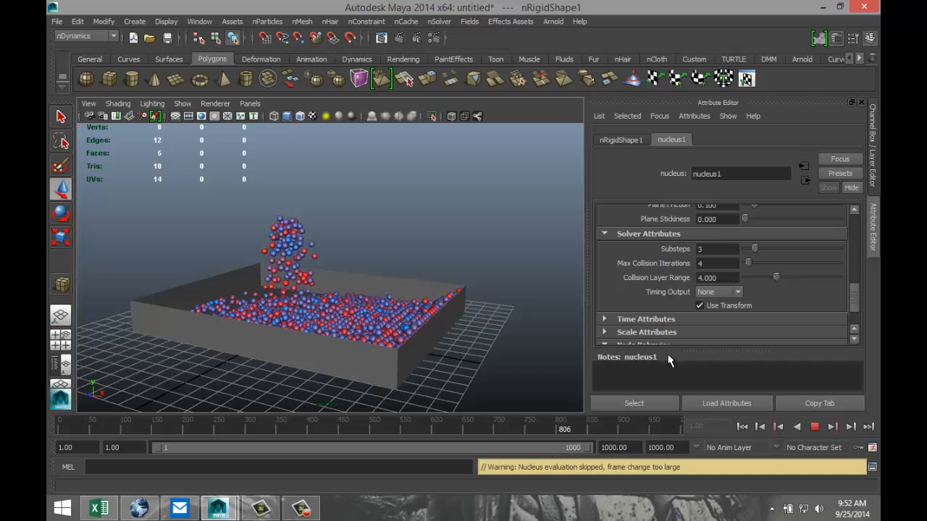
Stop and rewind to frame 1, then frame the collider box in perspective
click(814, 425)
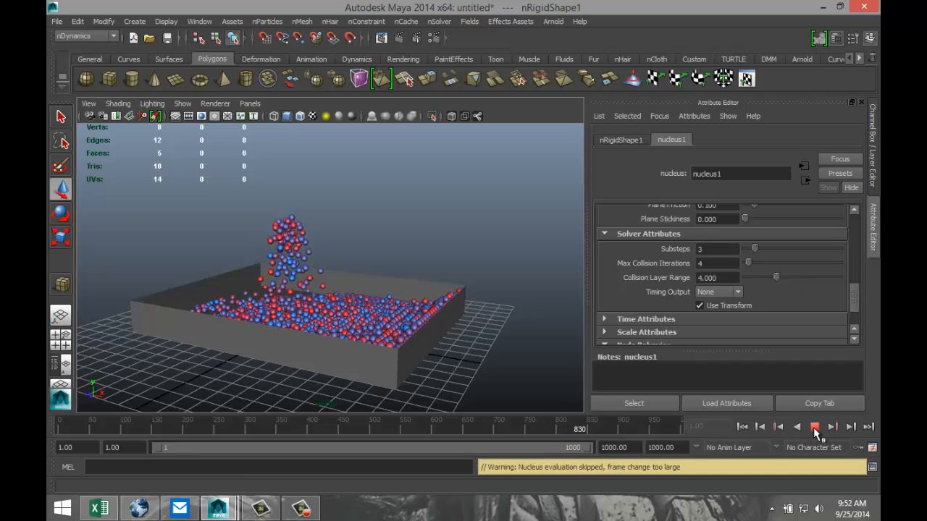
click(742, 425)
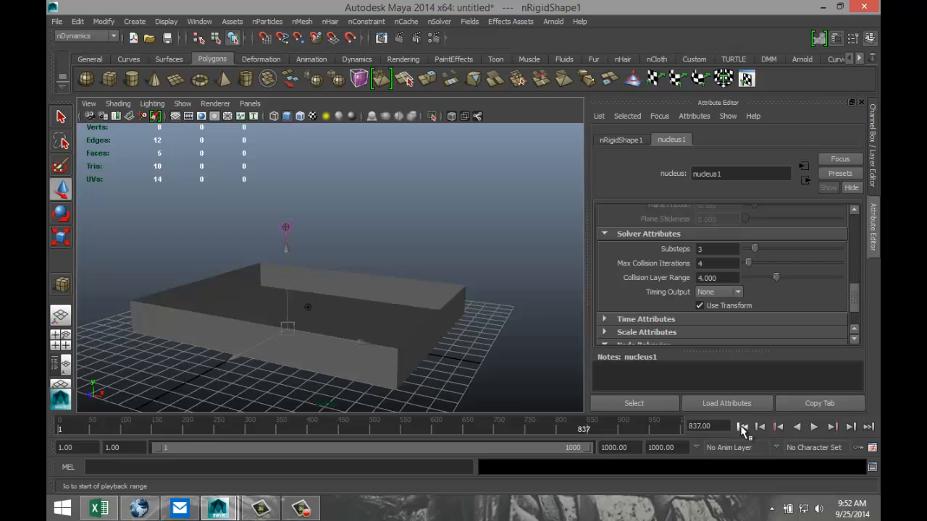
click(741, 426)
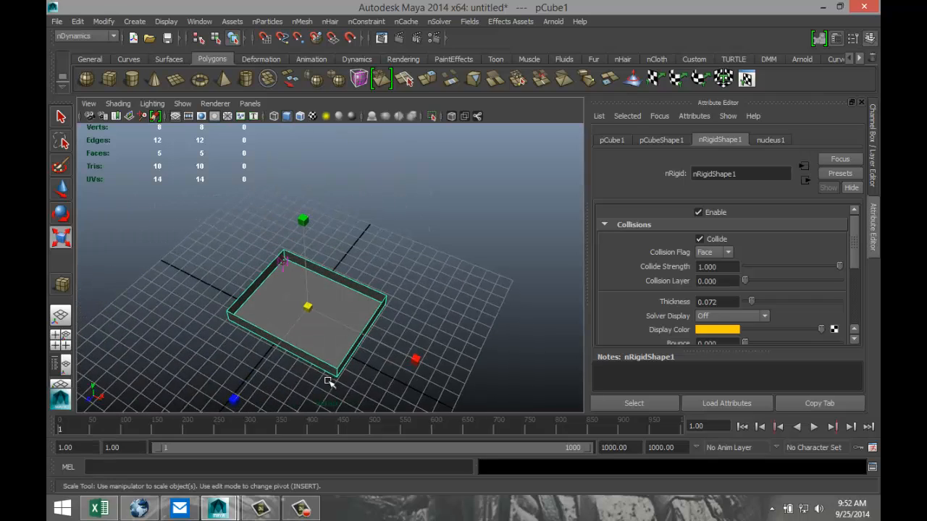
key(space)
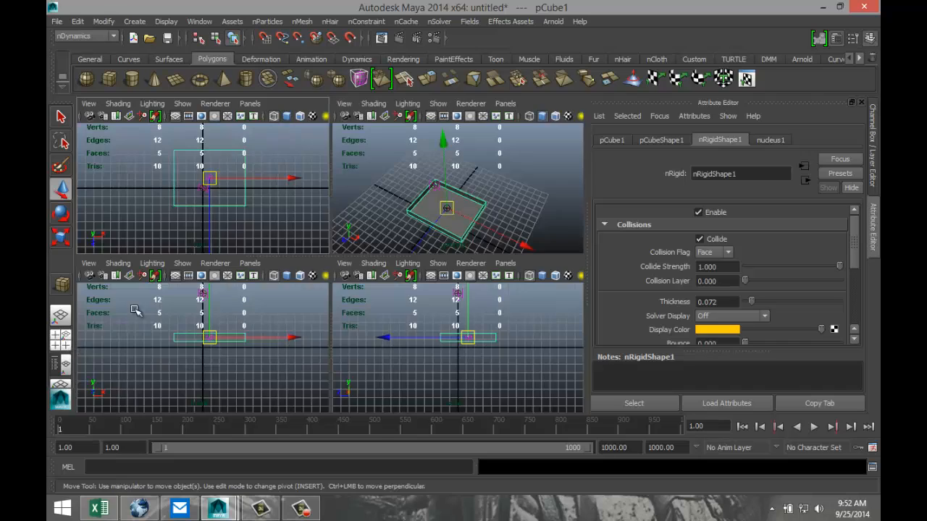
key(space)
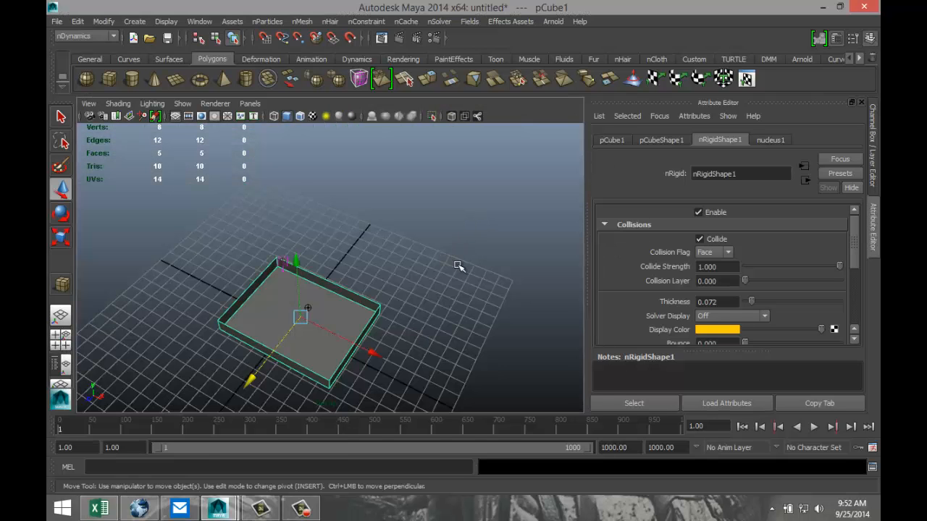
drag(458, 267, 401, 274)
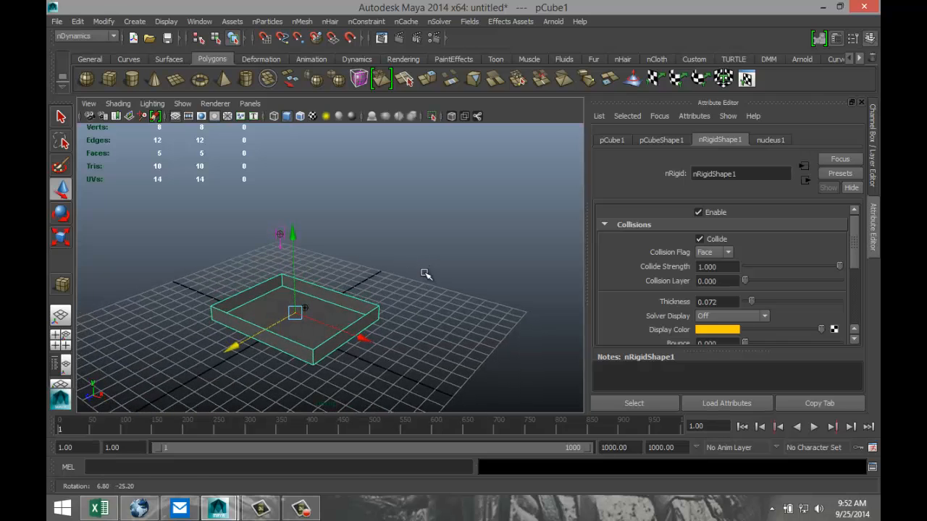
mouse_move(819, 402)
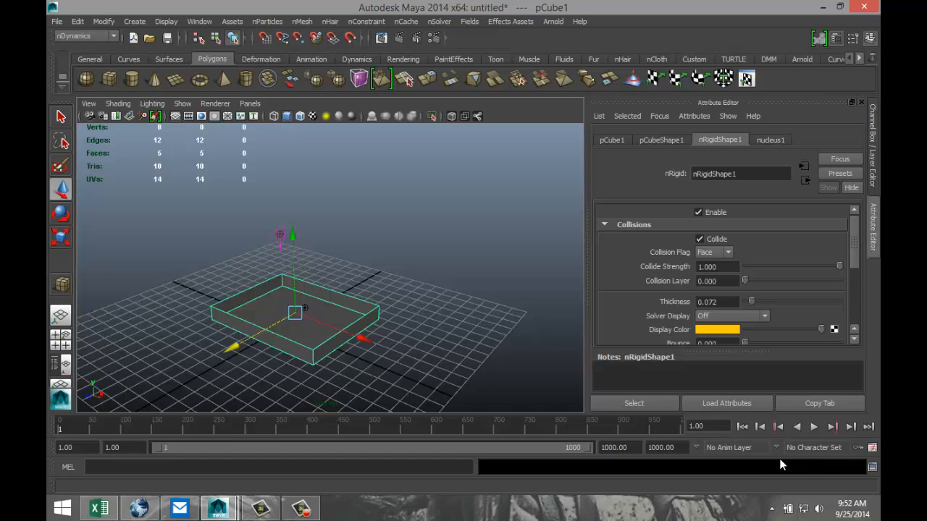
Play the simulation until balls overflow the tray, then rewind to the start
click(814, 425)
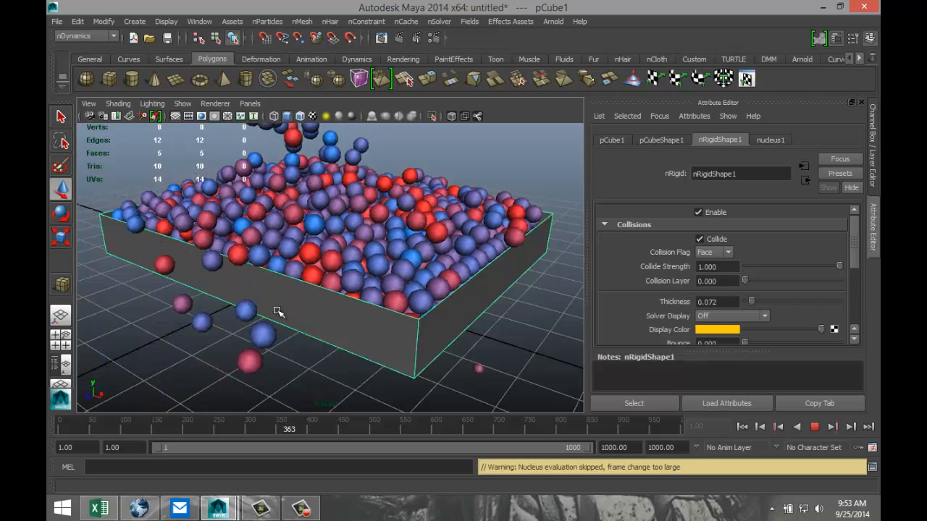
click(814, 426)
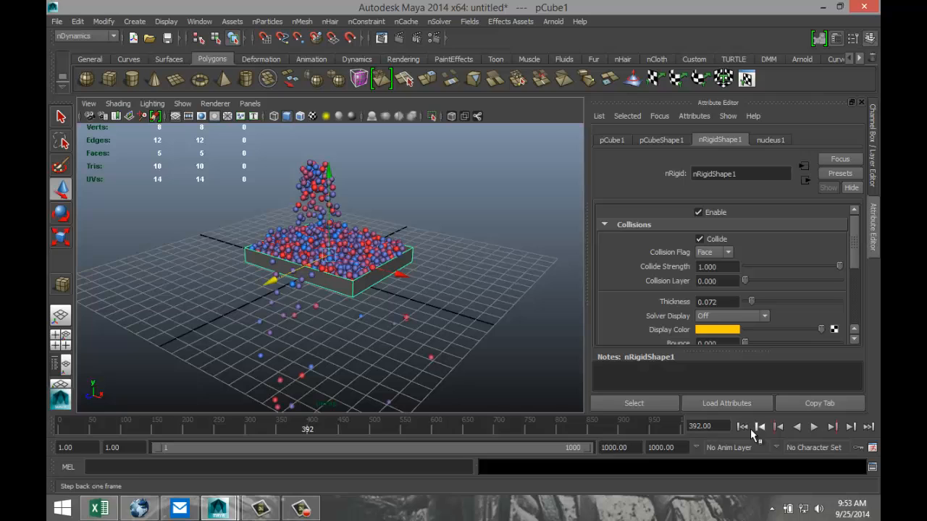
click(742, 426)
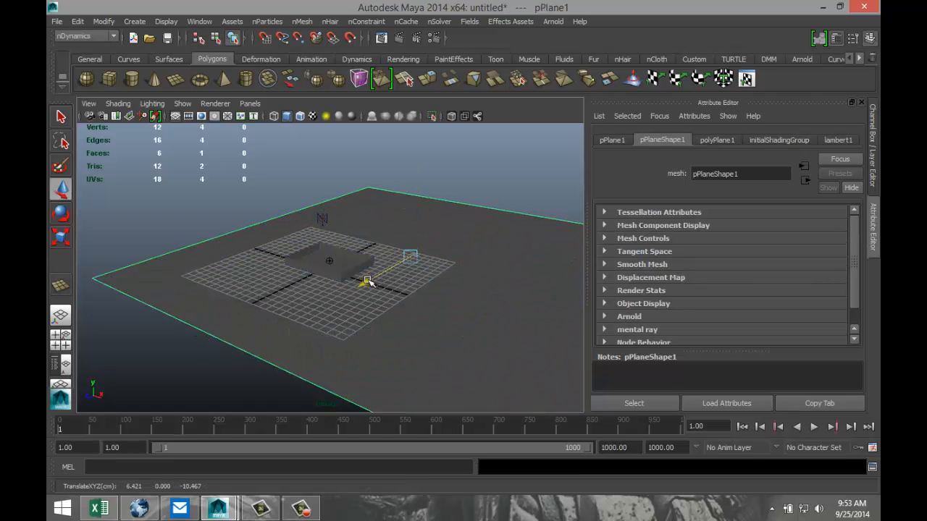
Move the large ground plane so it sits beneath the collider box
drag(369, 282, 452, 288)
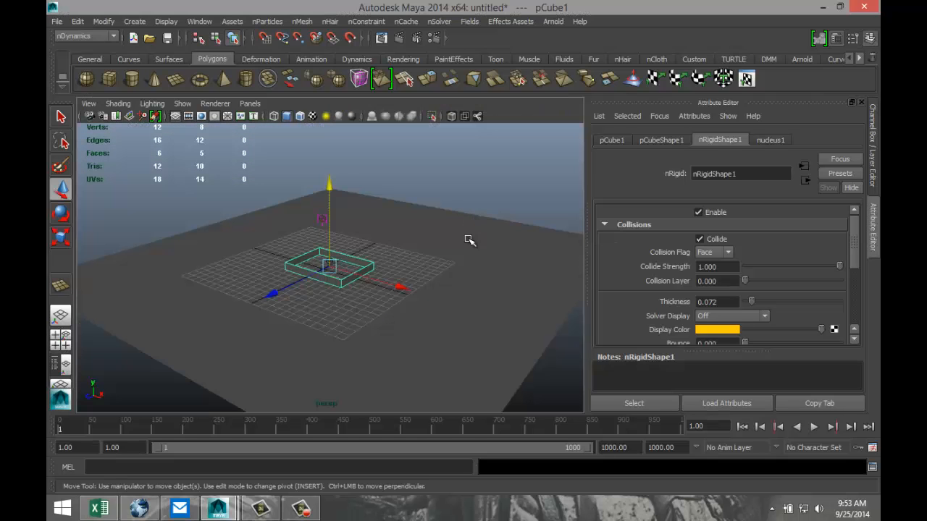
mouse_move(520, 236)
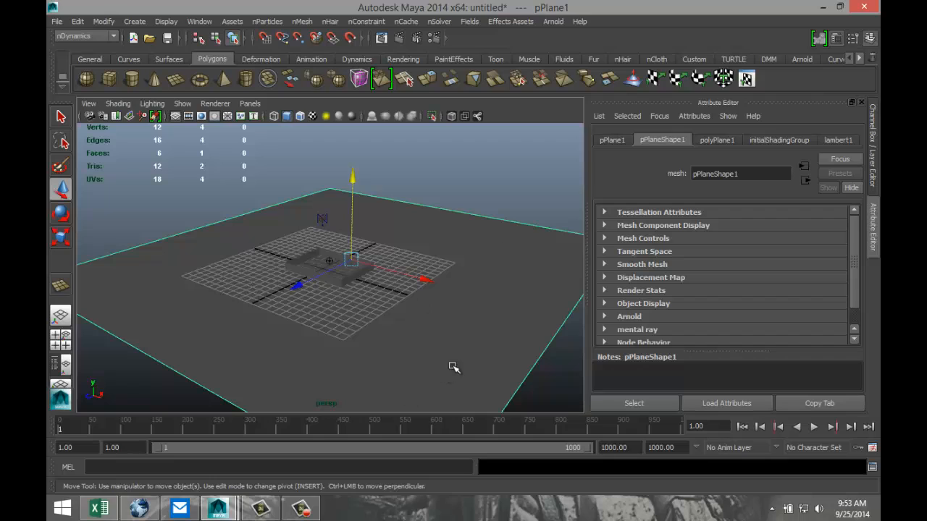
mouse_move(340, 288)
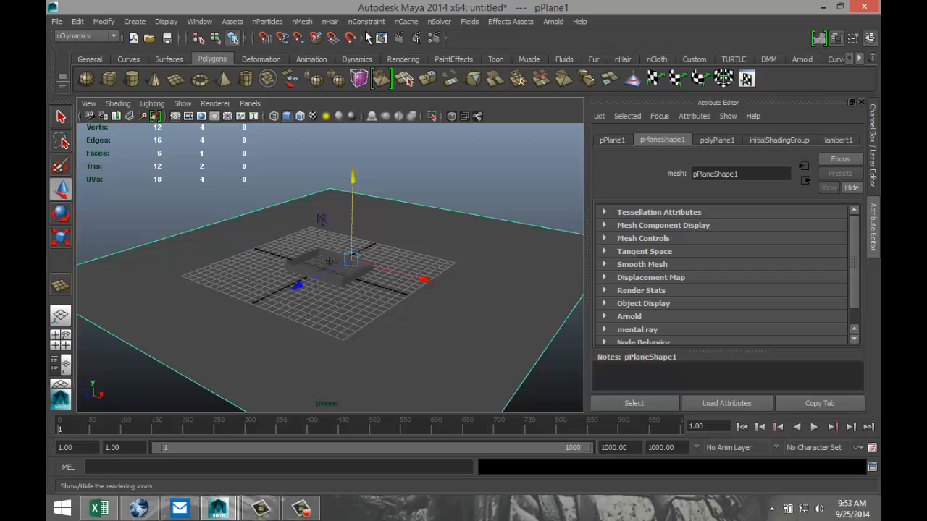
click(301, 22)
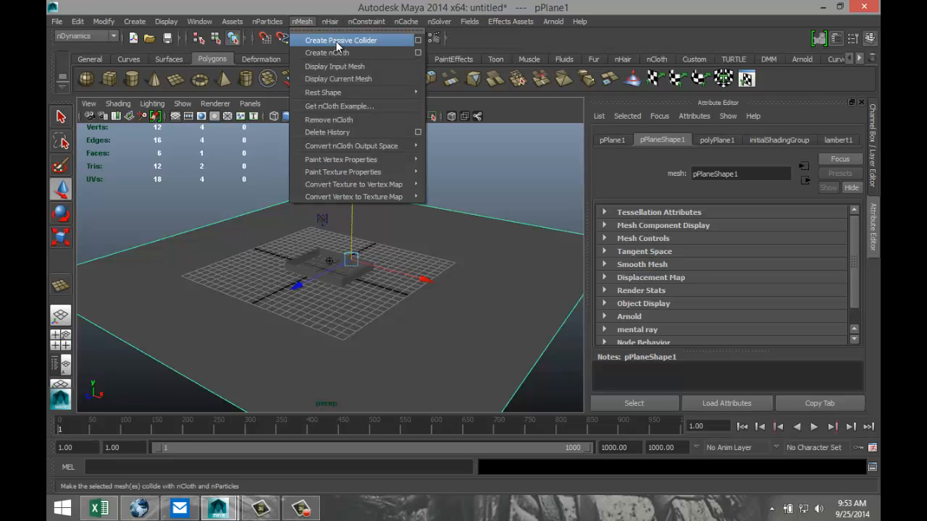
Make pPlane1 a passive collider and replay so overflowing balls rest on the floor
click(341, 40)
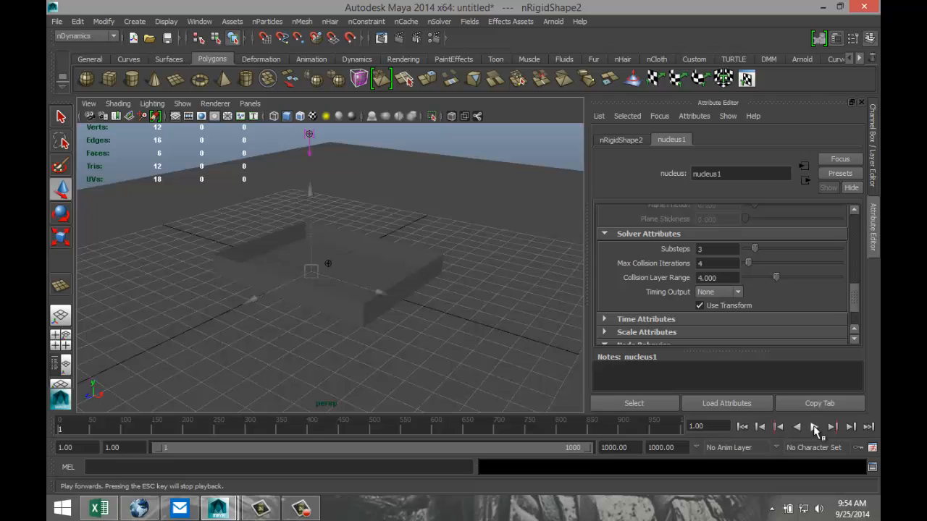
click(813, 426)
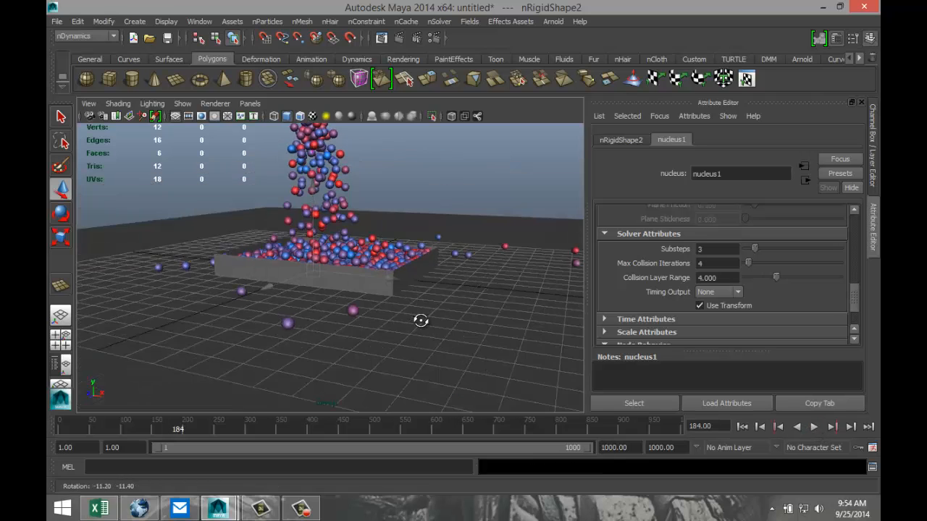
drag(420, 321, 408, 348)
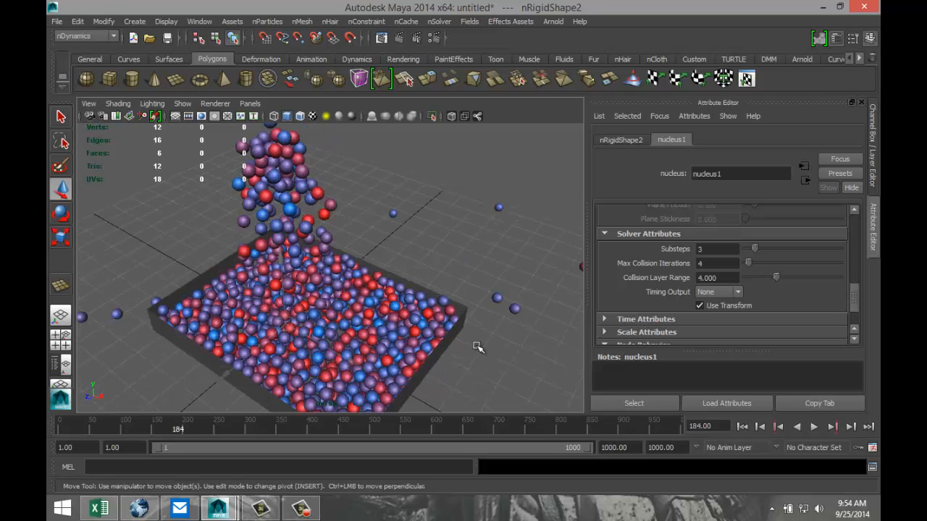
drag(478, 348, 475, 336)
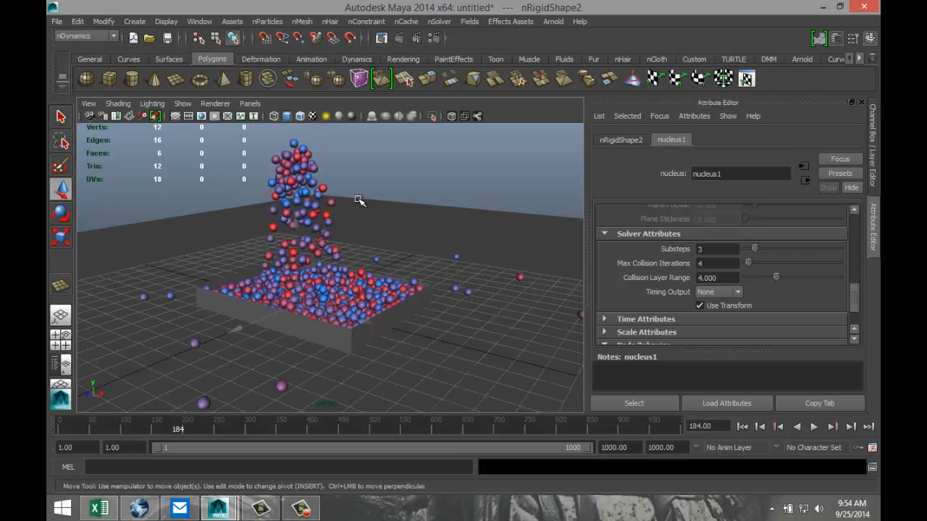
mouse_move(440, 220)
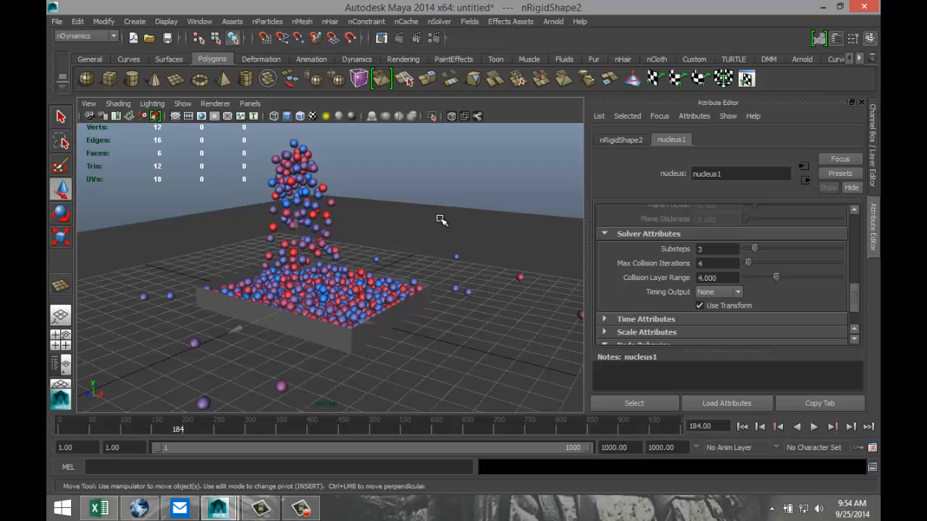
mouse_move(452, 192)
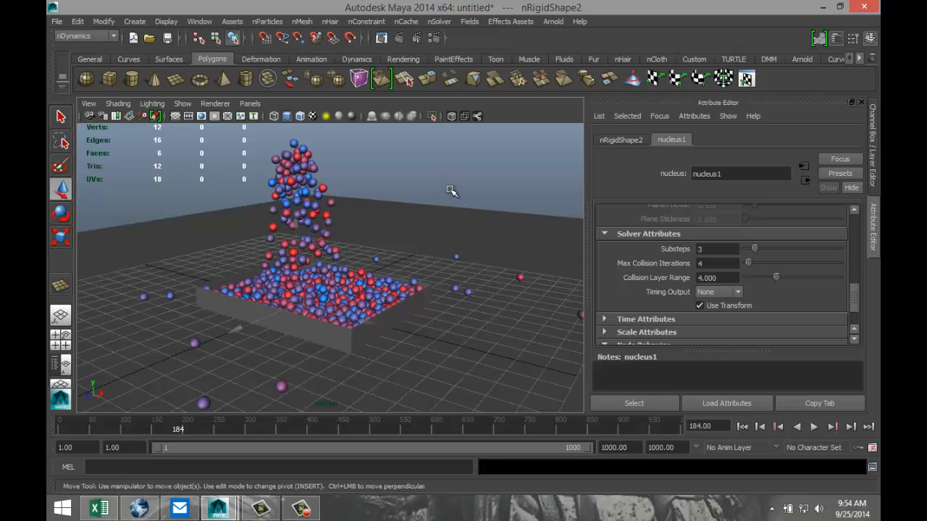
mouse_move(441, 205)
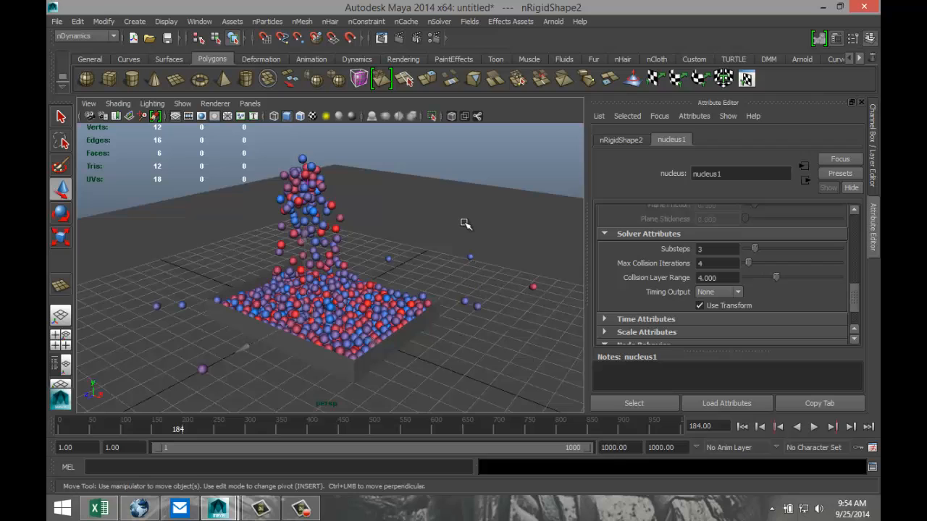
mouse_move(455, 219)
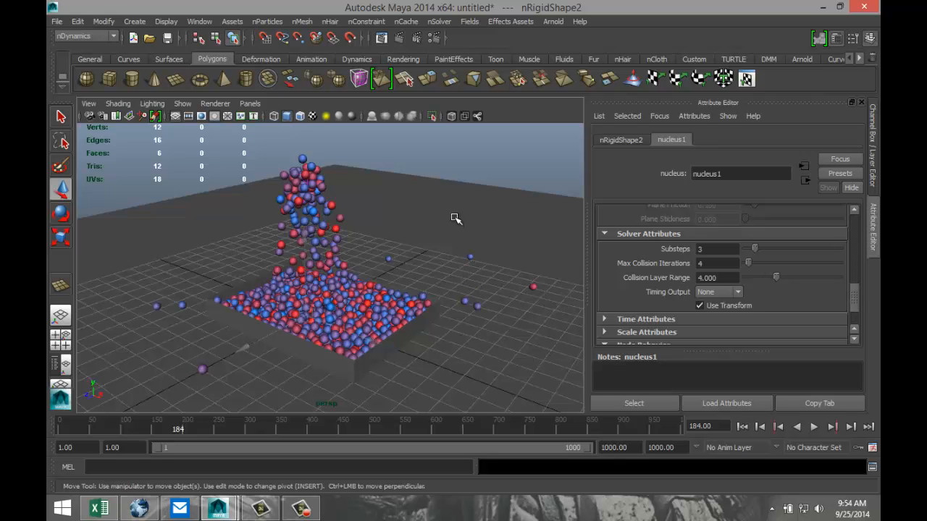